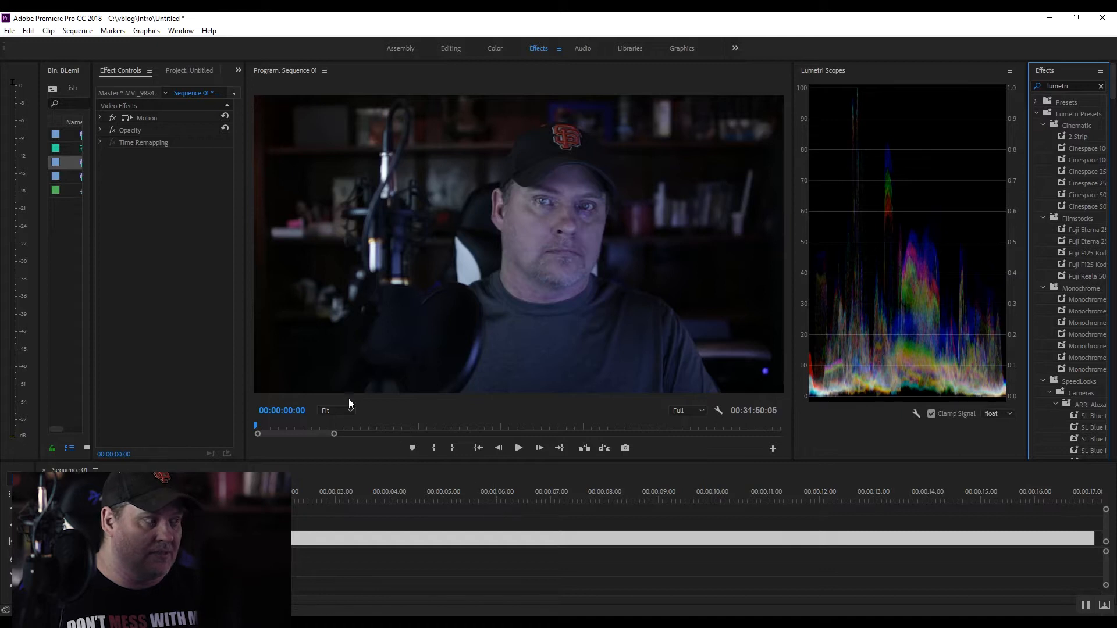
mouse_move(577, 306)
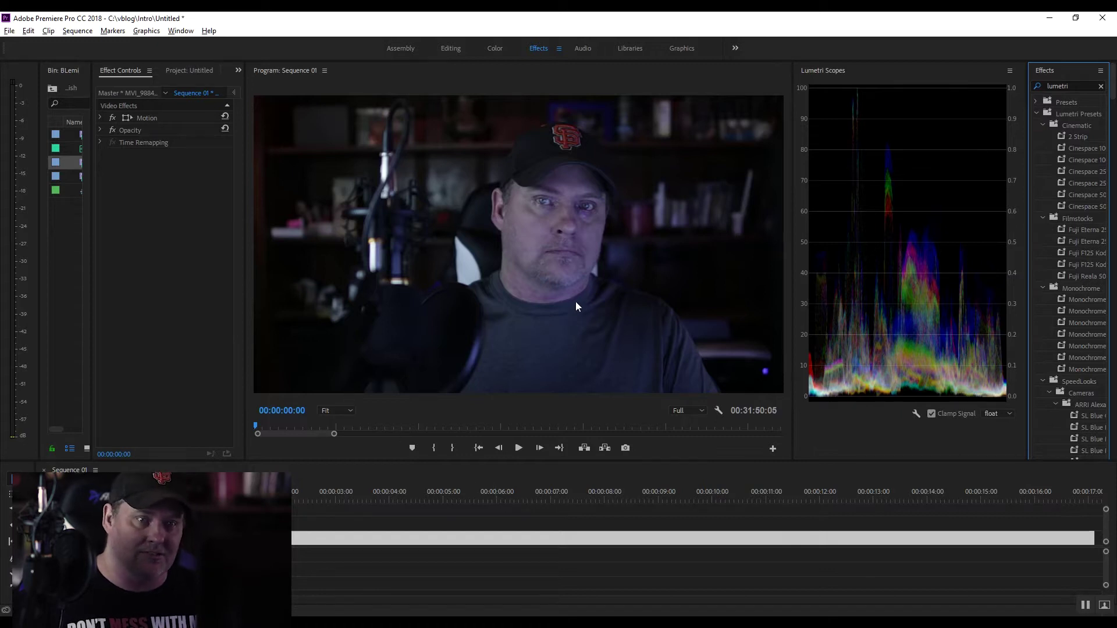
Filter Effects by 'lum' to find Lumetri Color and select the webcam clip in the sequence
triple_click(1061, 86)
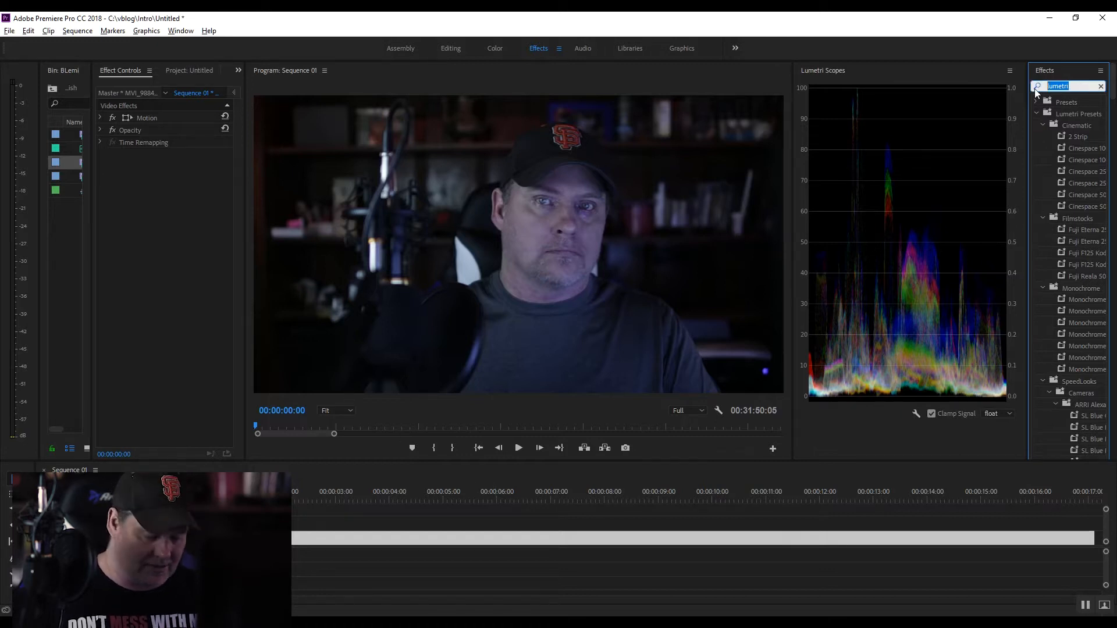
type("lum")
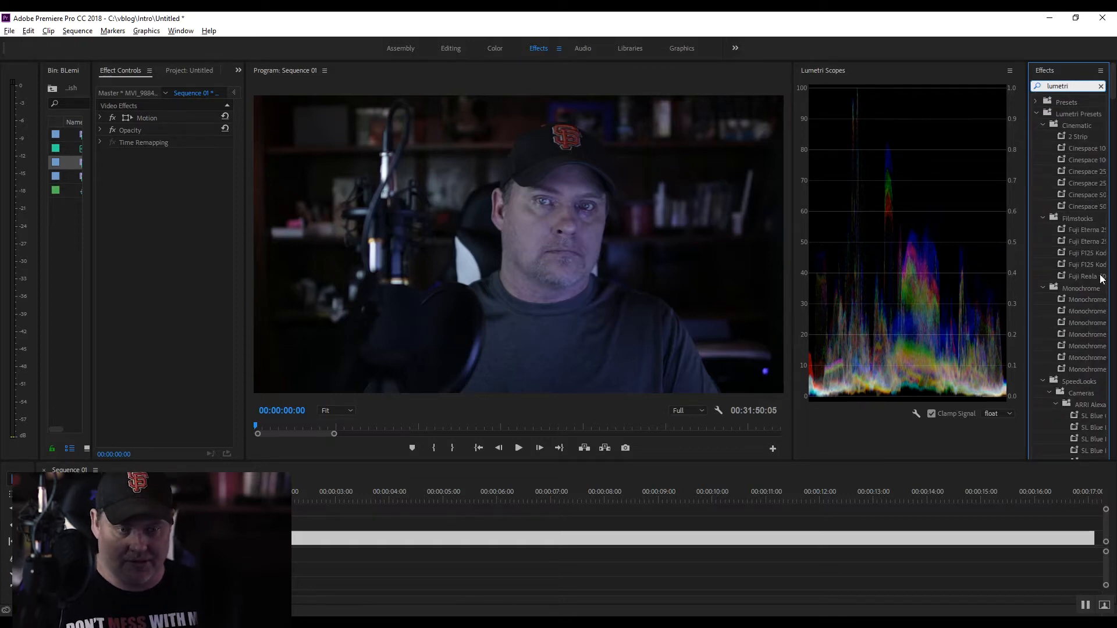
scroll("down", 3)
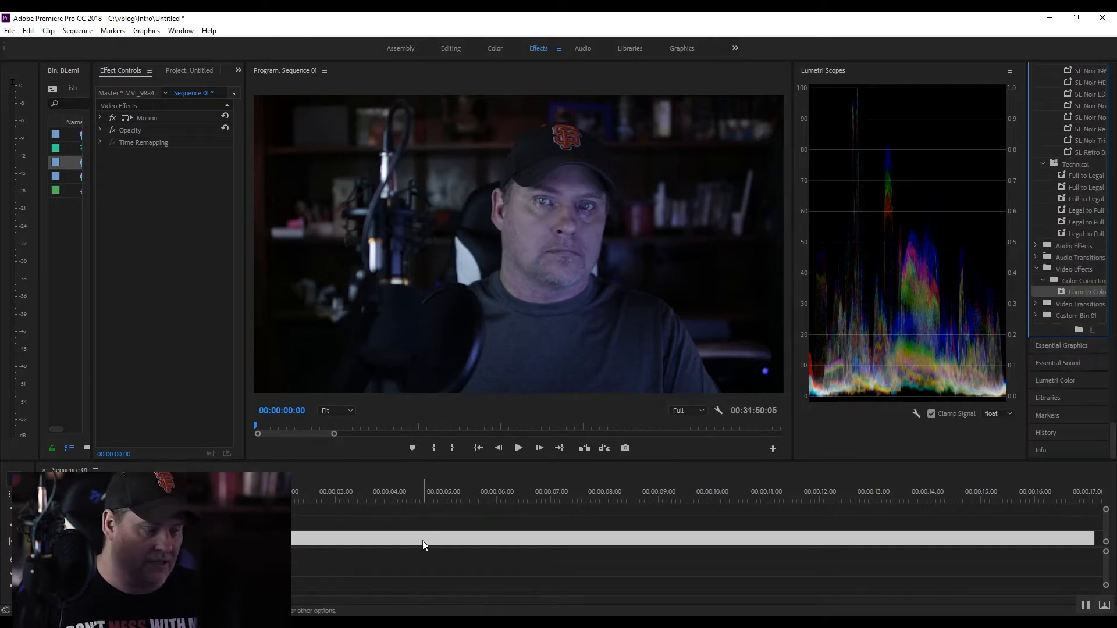
mouse_move(895, 541)
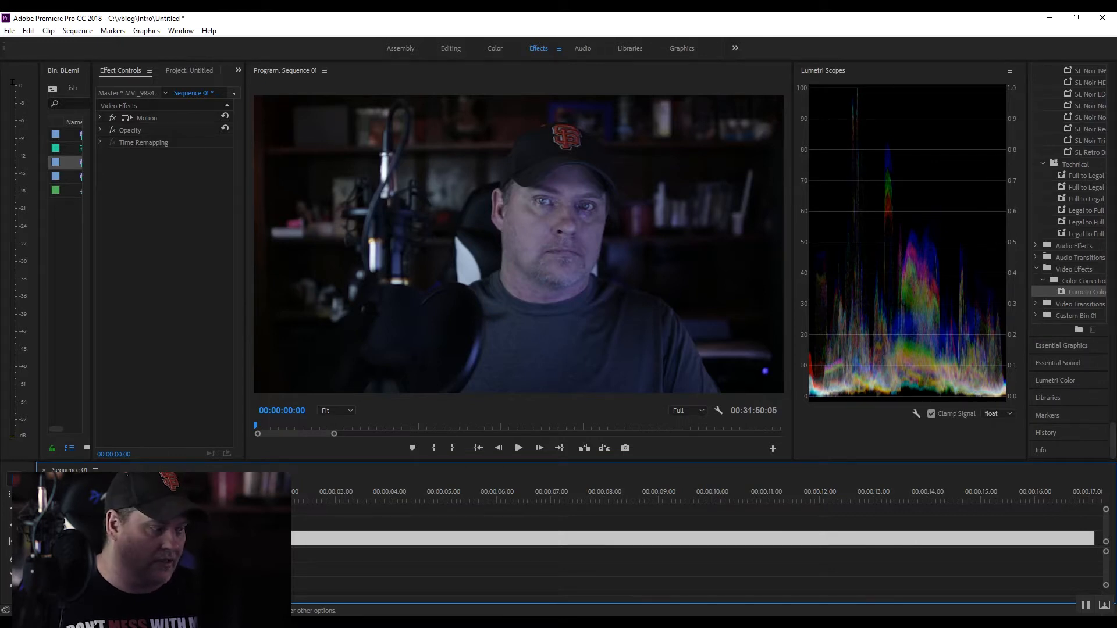
left_click(461, 491)
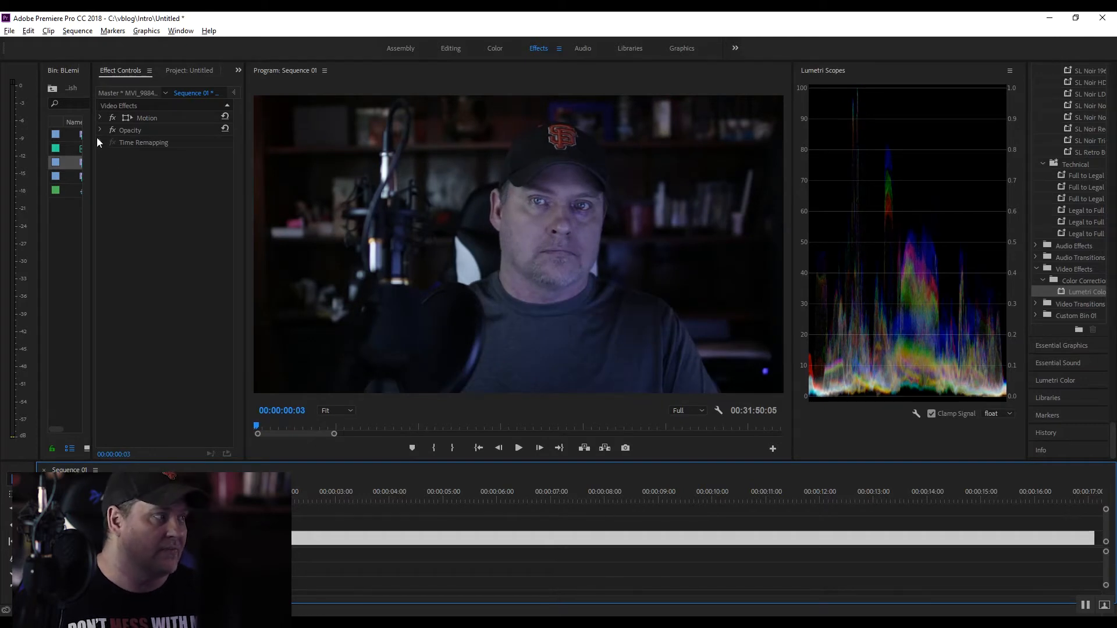
mouse_move(159, 111)
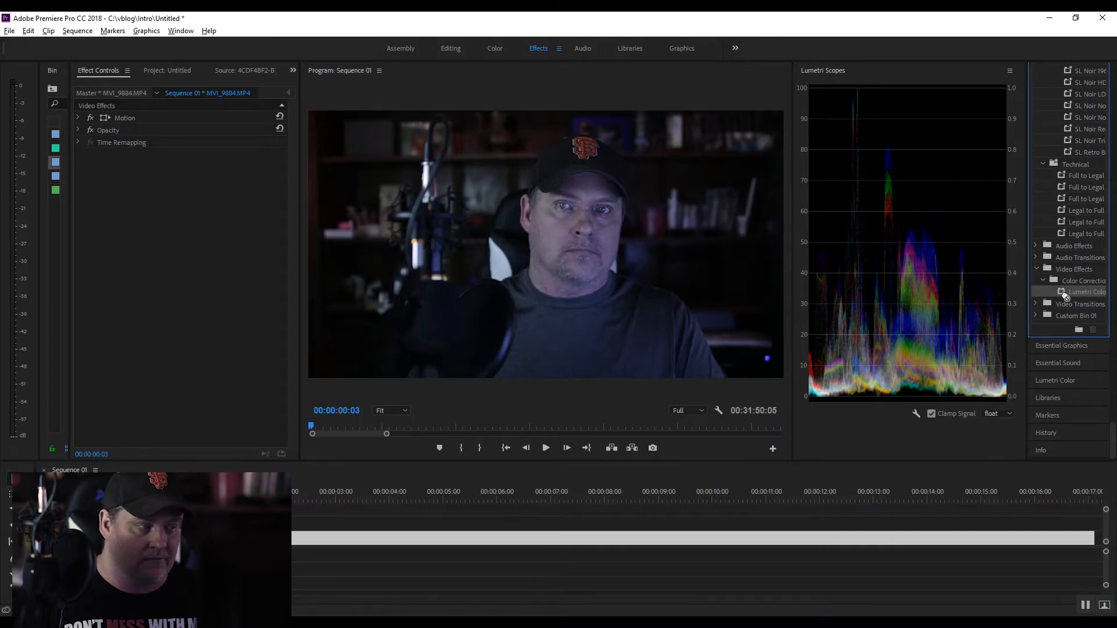
Add Lumetri Color to the selected webcam clip so it shows in Effect Controls
double_click(1082, 291)
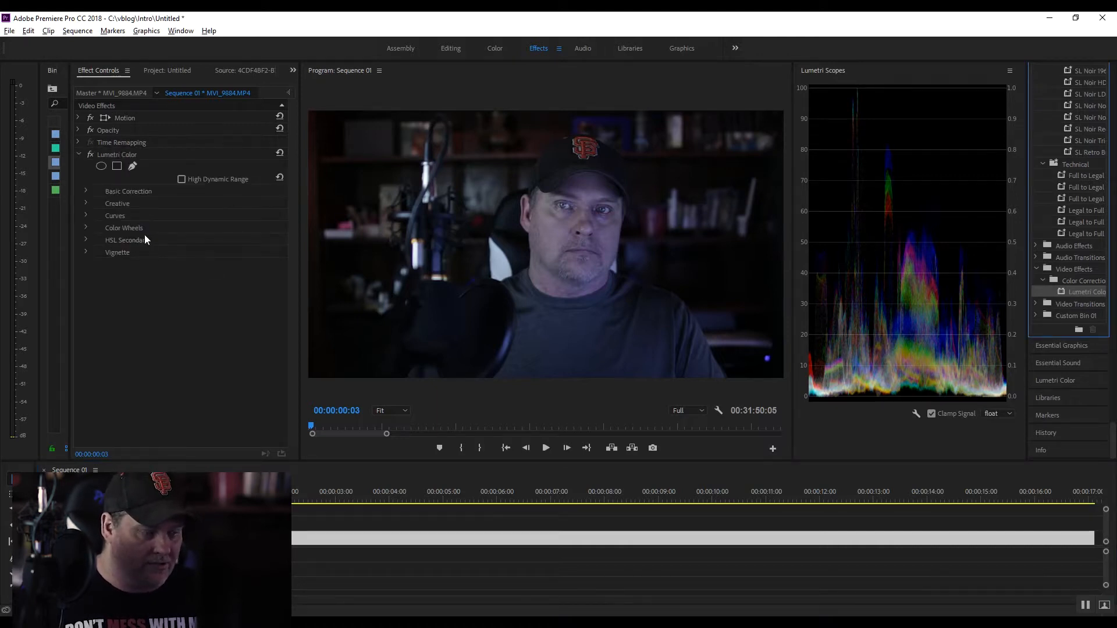
mouse_move(614, 259)
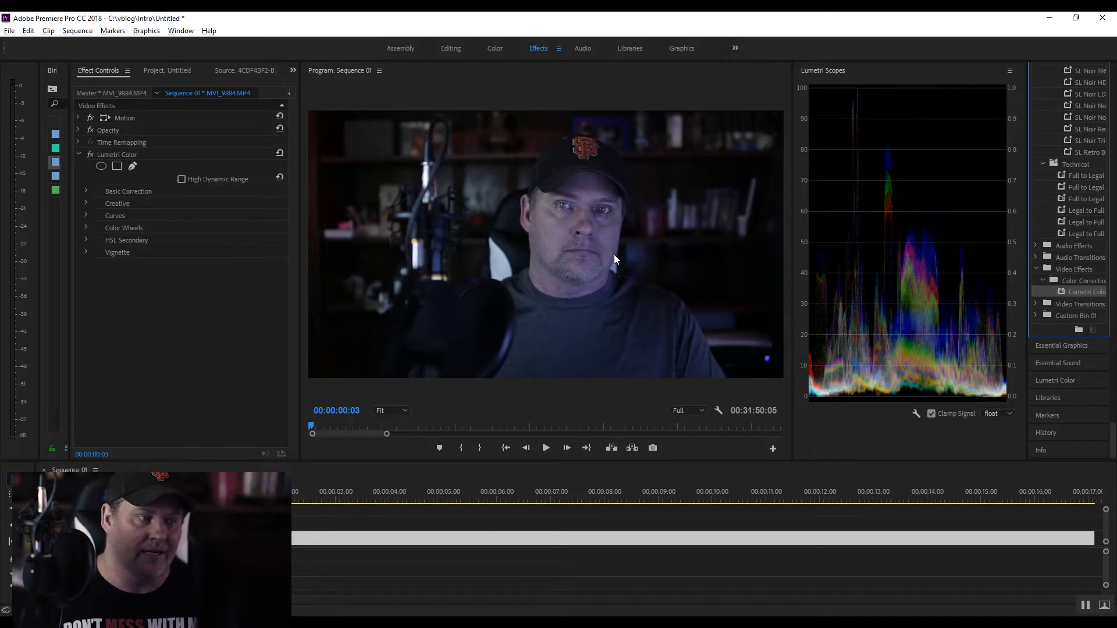
mouse_move(556, 185)
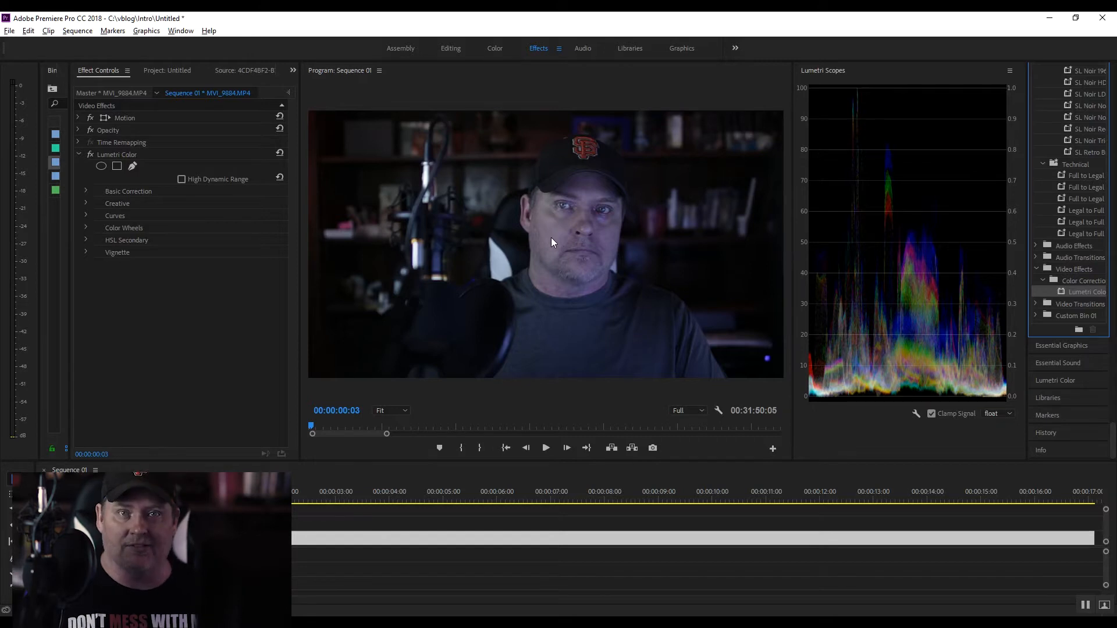
mouse_move(546, 214)
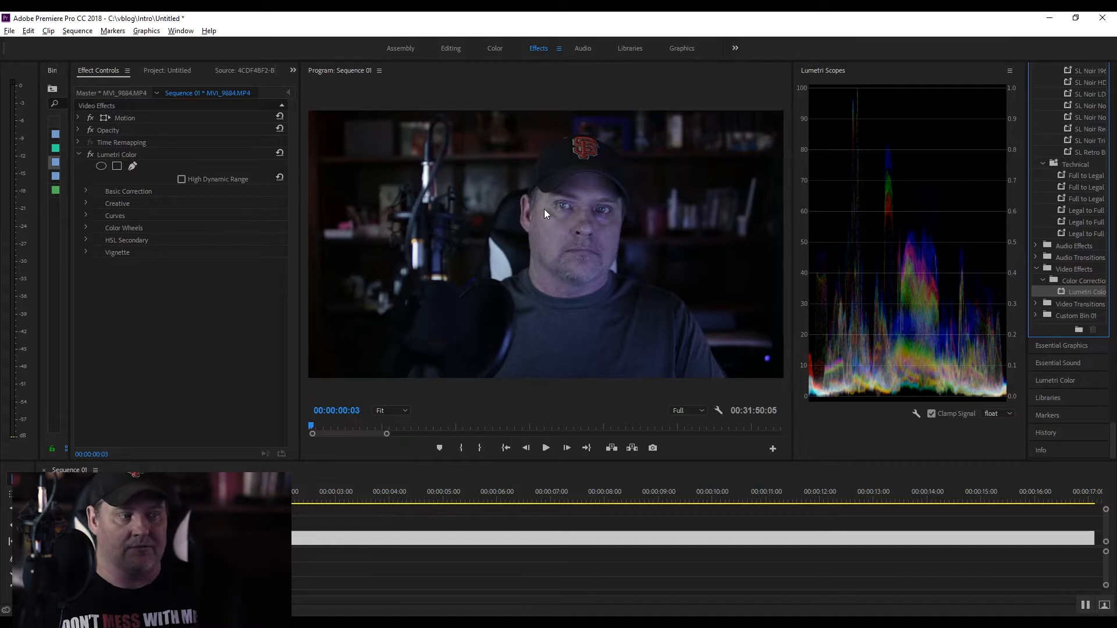
mouse_move(642, 194)
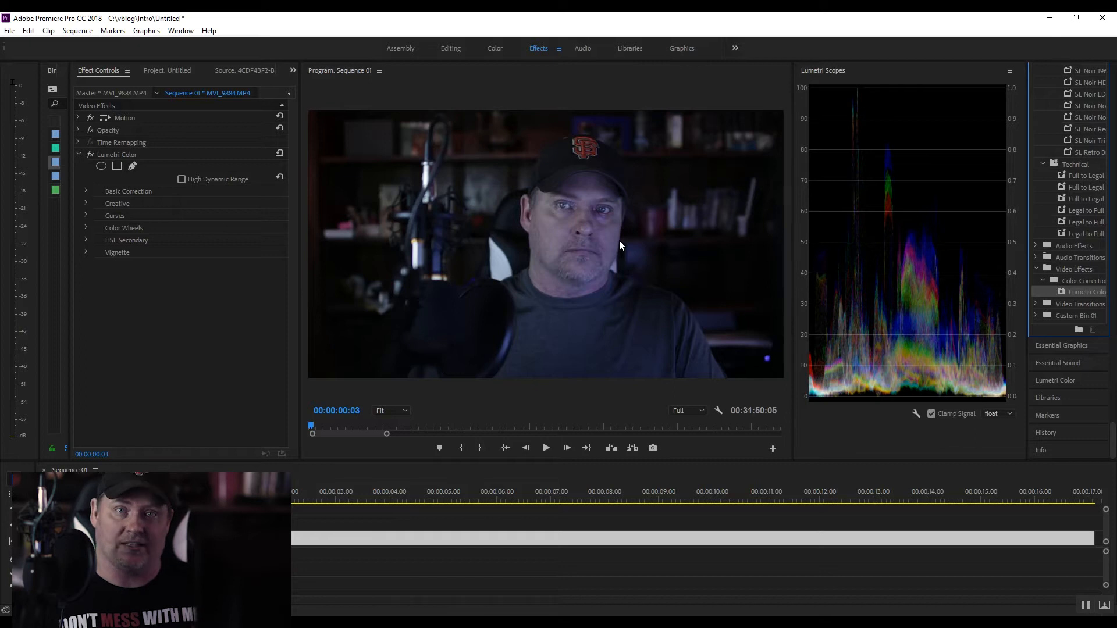
mouse_move(614, 232)
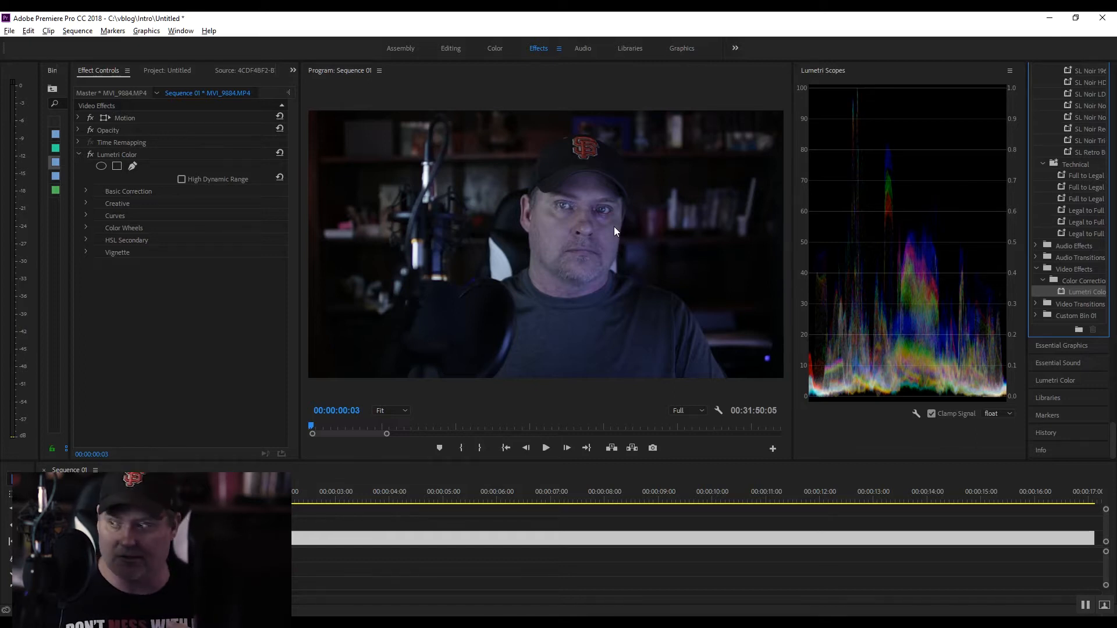
mouse_move(738, 208)
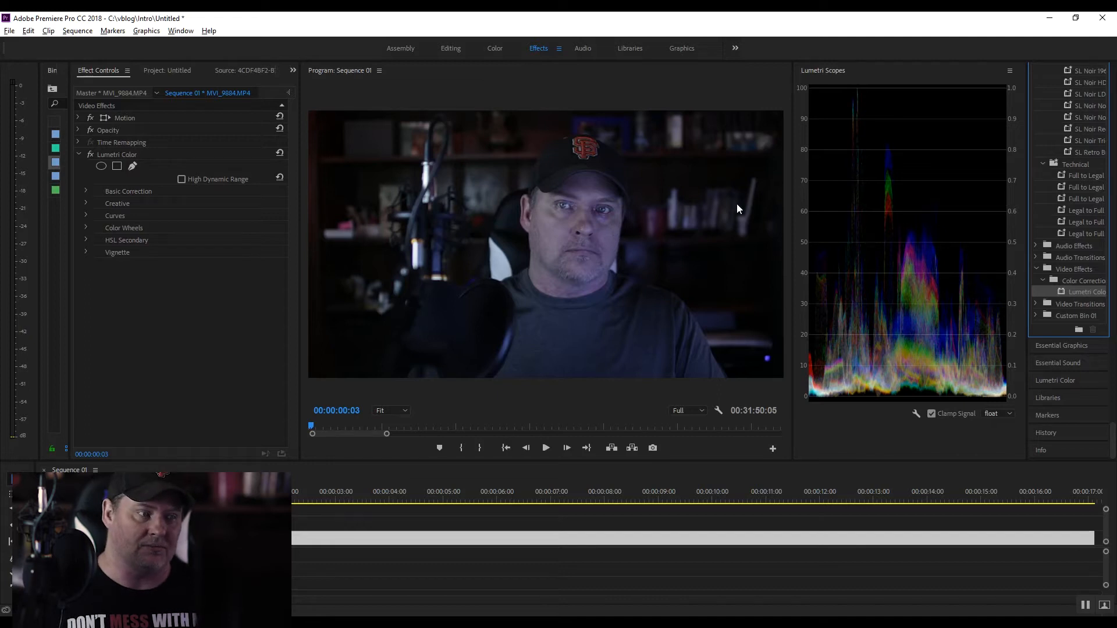
mouse_move(678, 313)
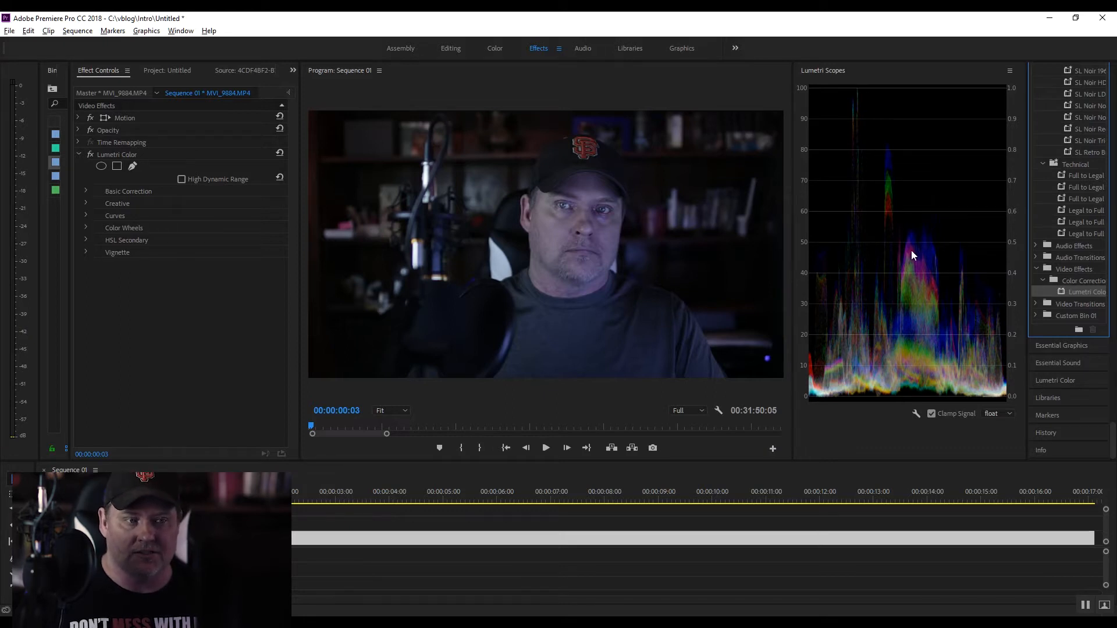
mouse_move(1010, 285)
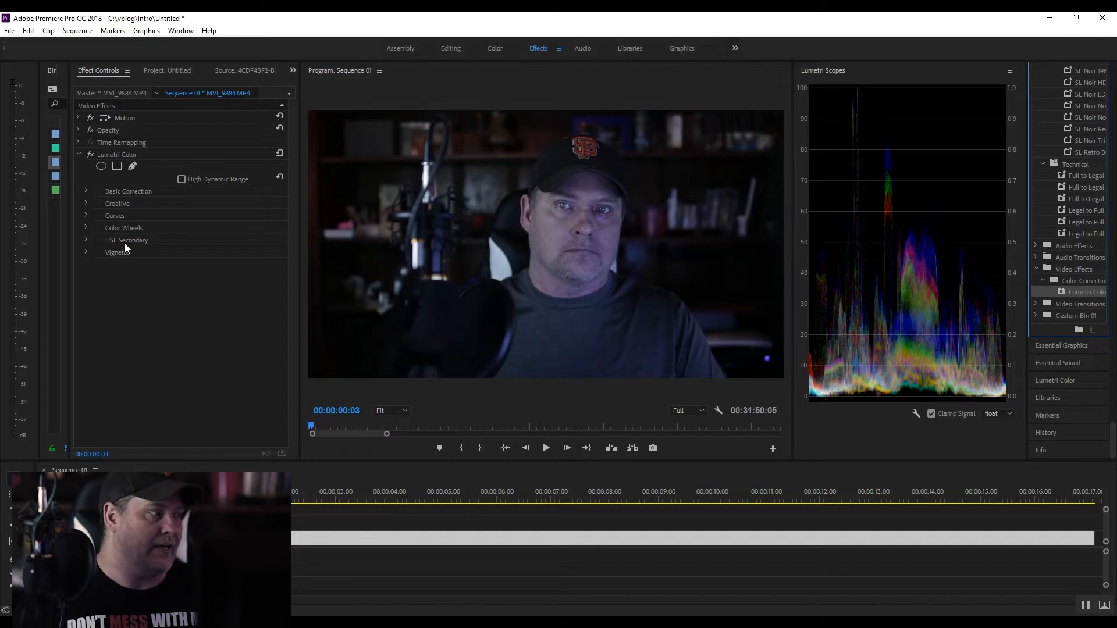
mouse_move(300, 290)
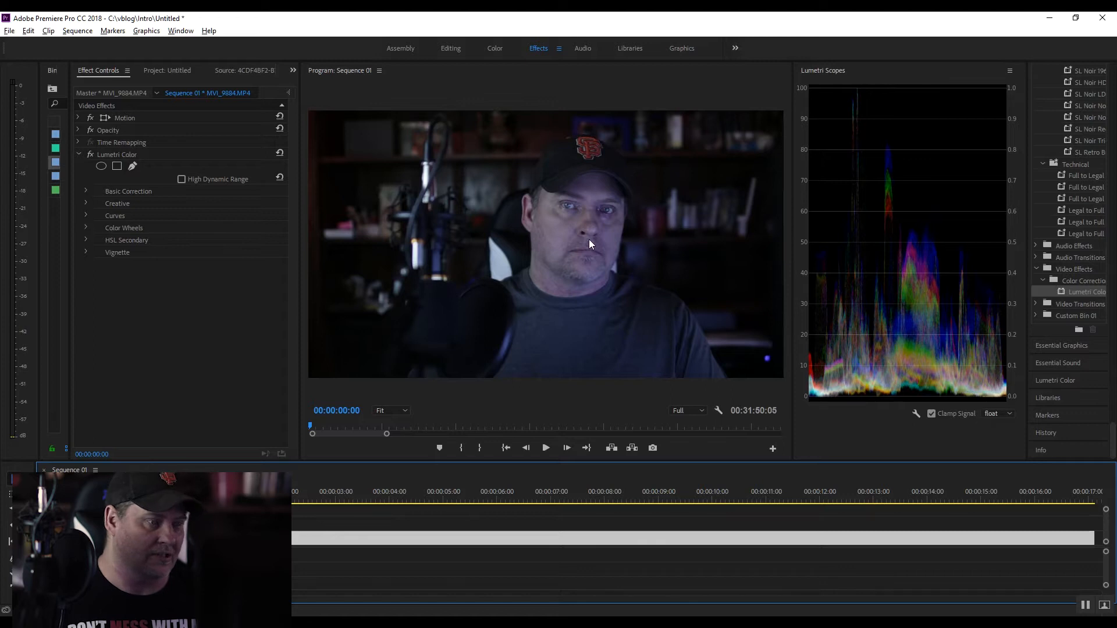
mouse_move(616, 265)
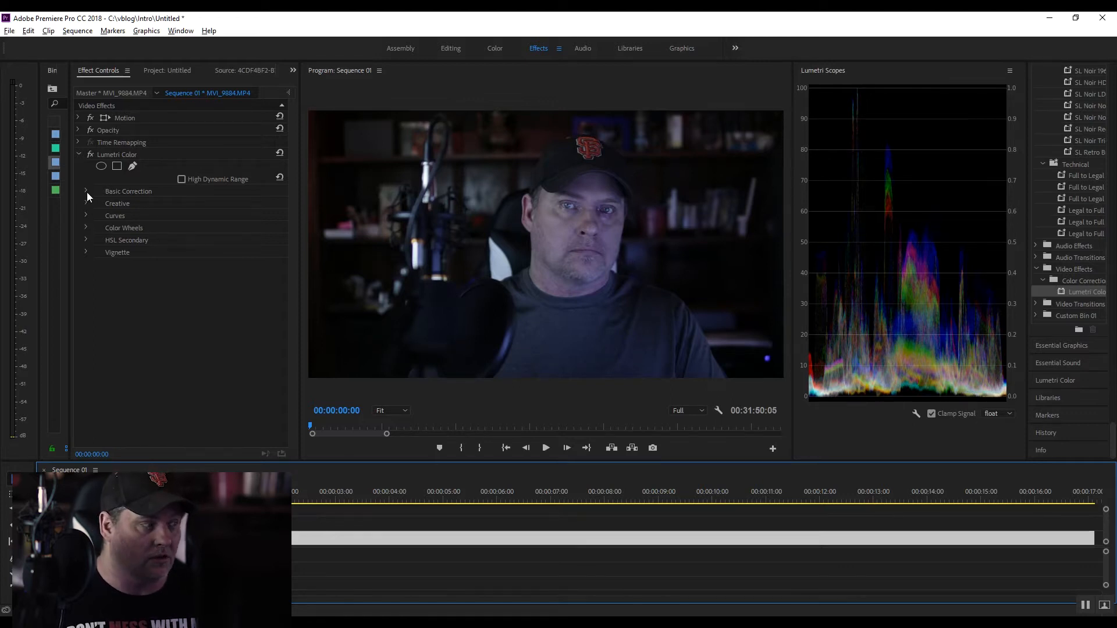
In Basic Correction, try a cooler white balance then settle Temperature at about 20
left_click(85, 191)
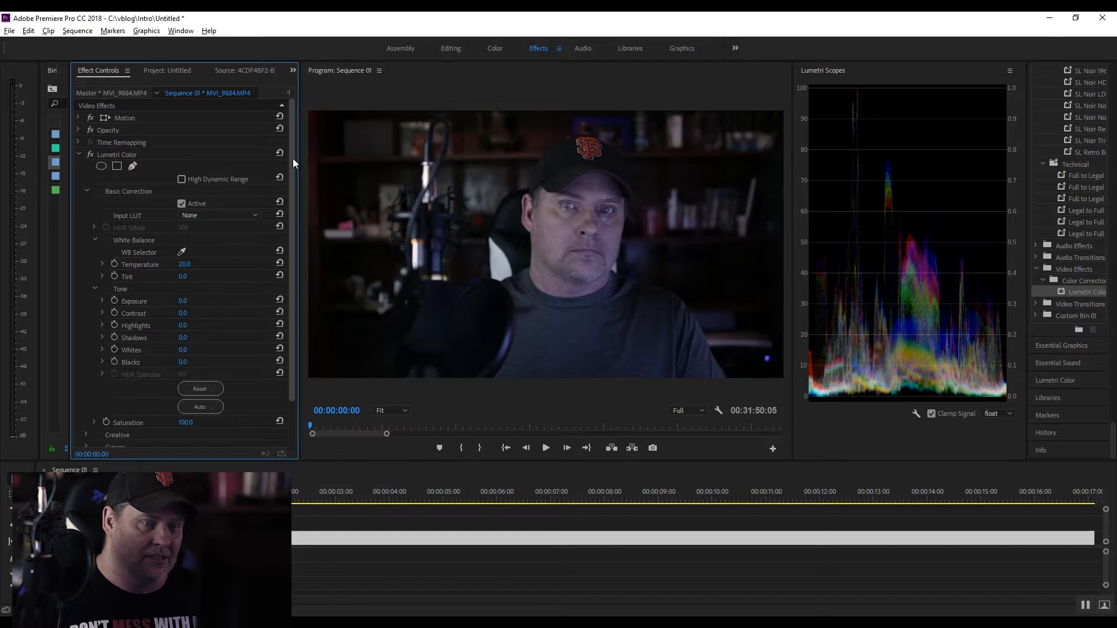
scroll("down", 3)
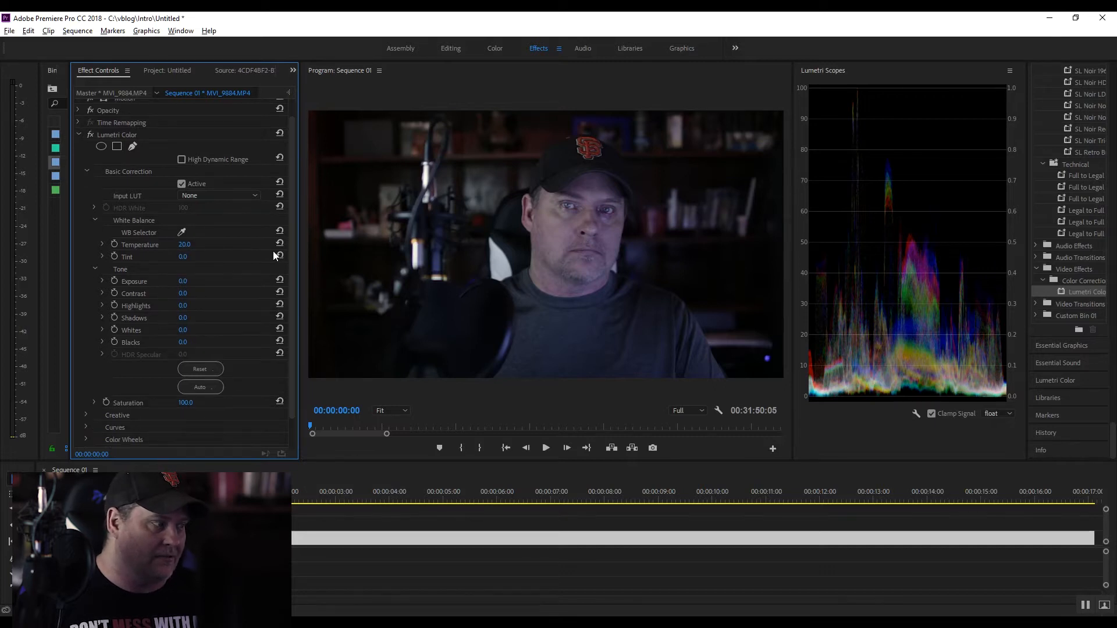
left_click_drag(184, 244, 157, 244)
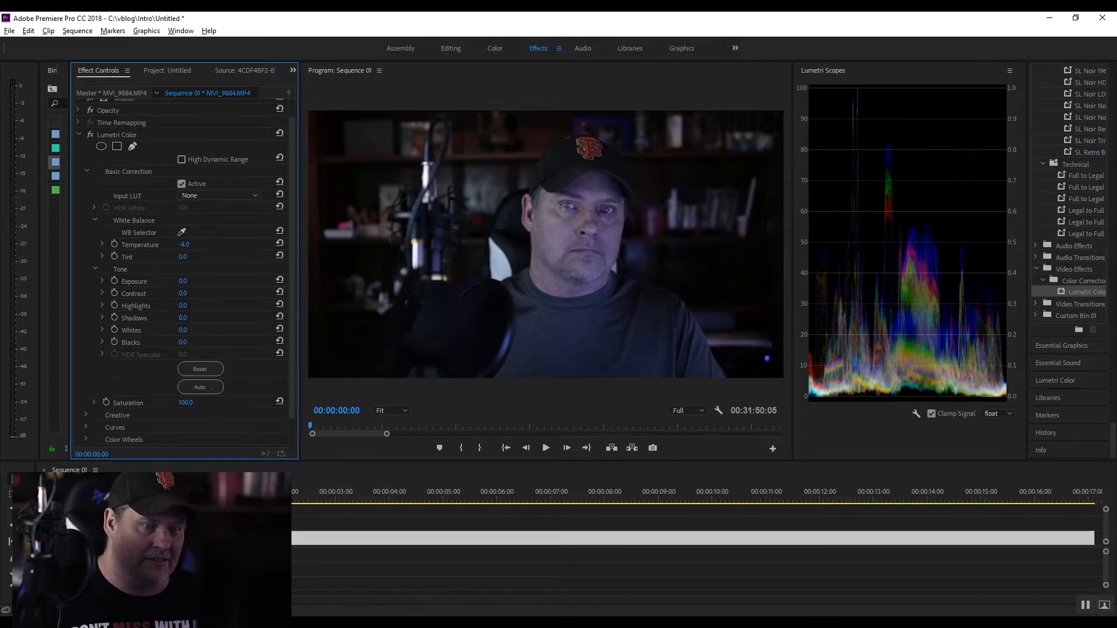
left_click_drag(184, 243, 194, 243)
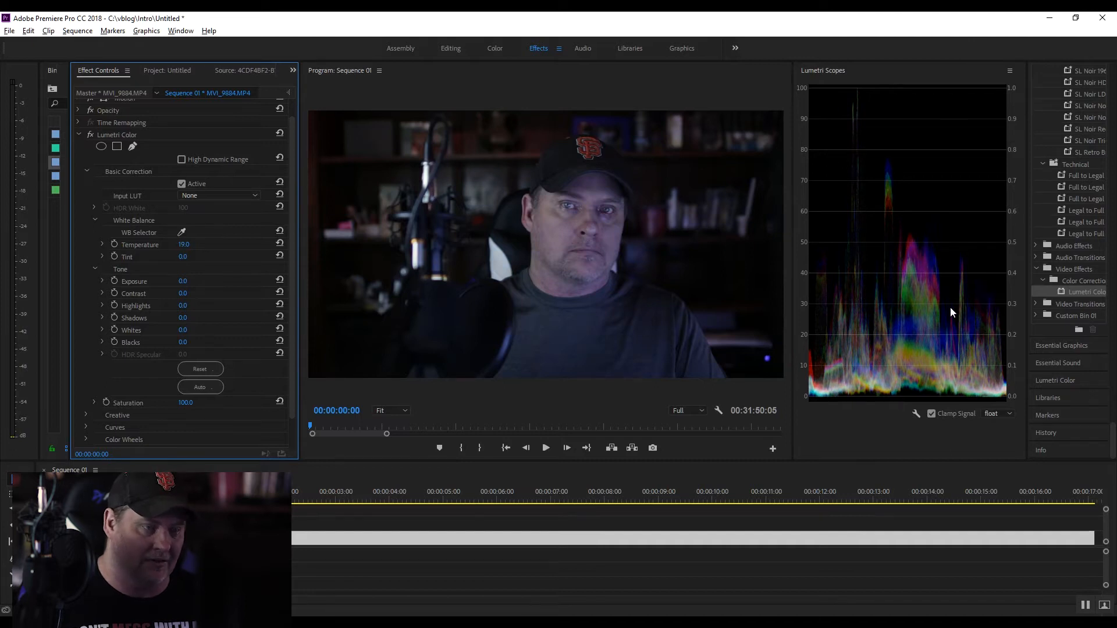
mouse_move(118, 231)
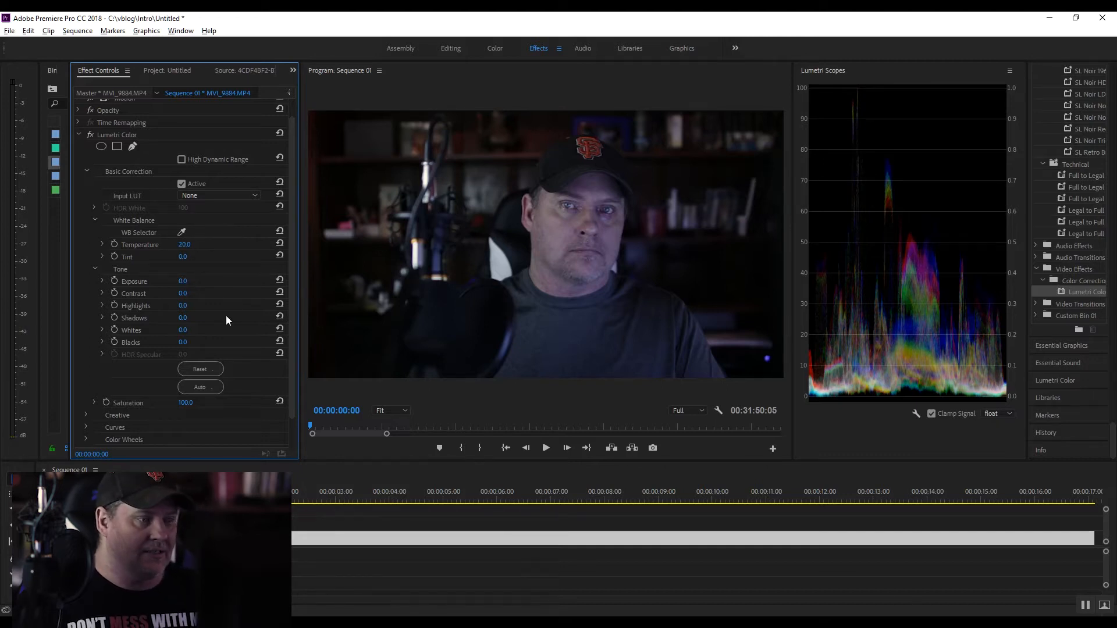
left_click(391, 411)
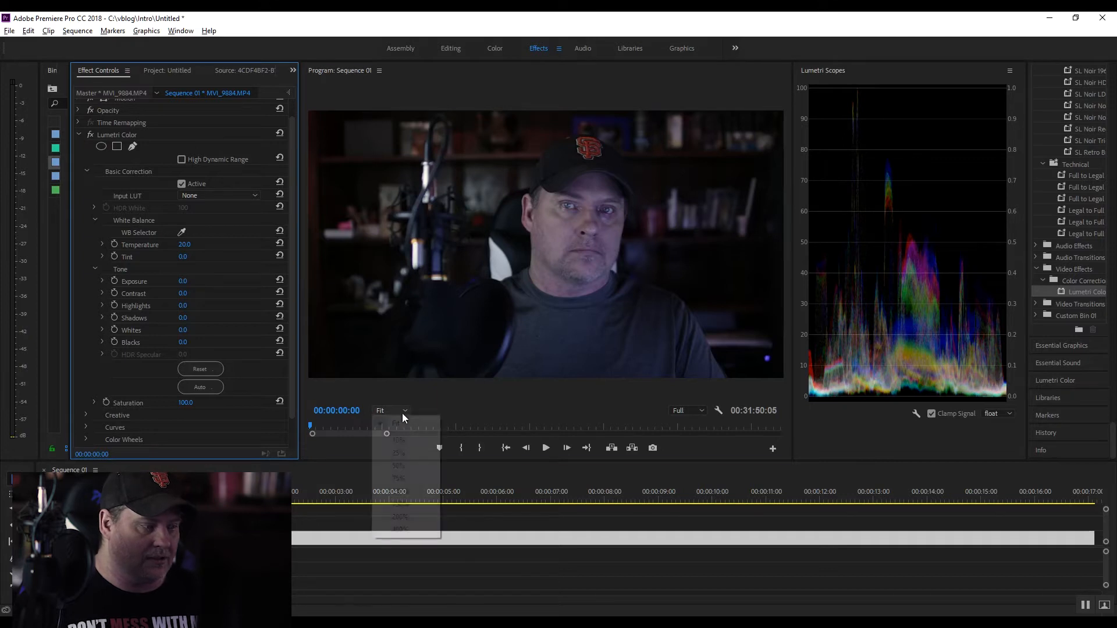
left_click(399, 492)
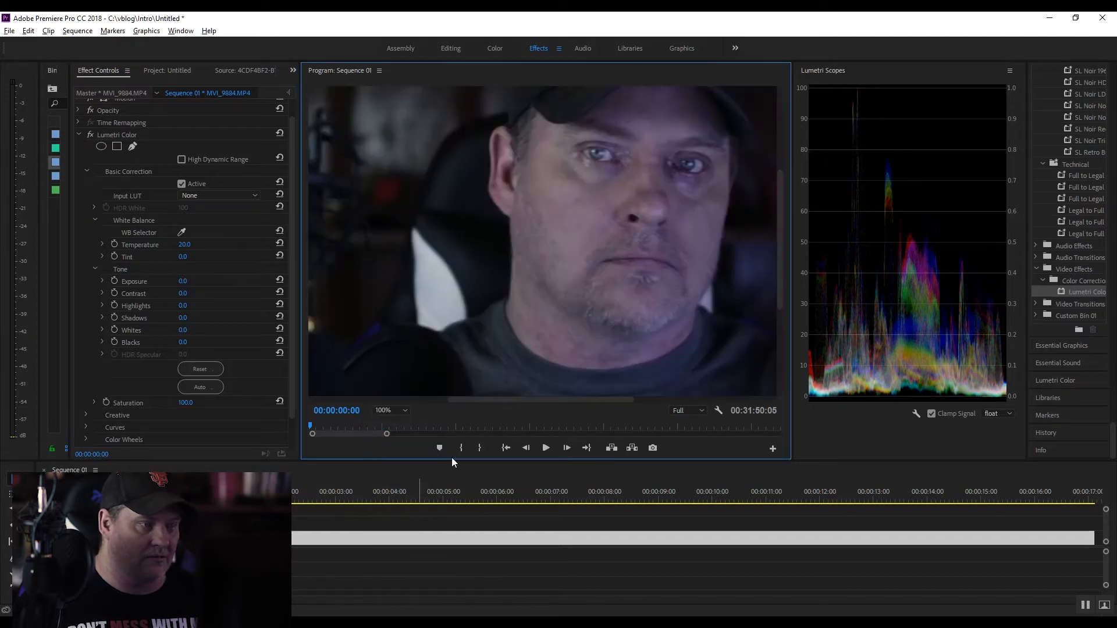
mouse_move(548, 155)
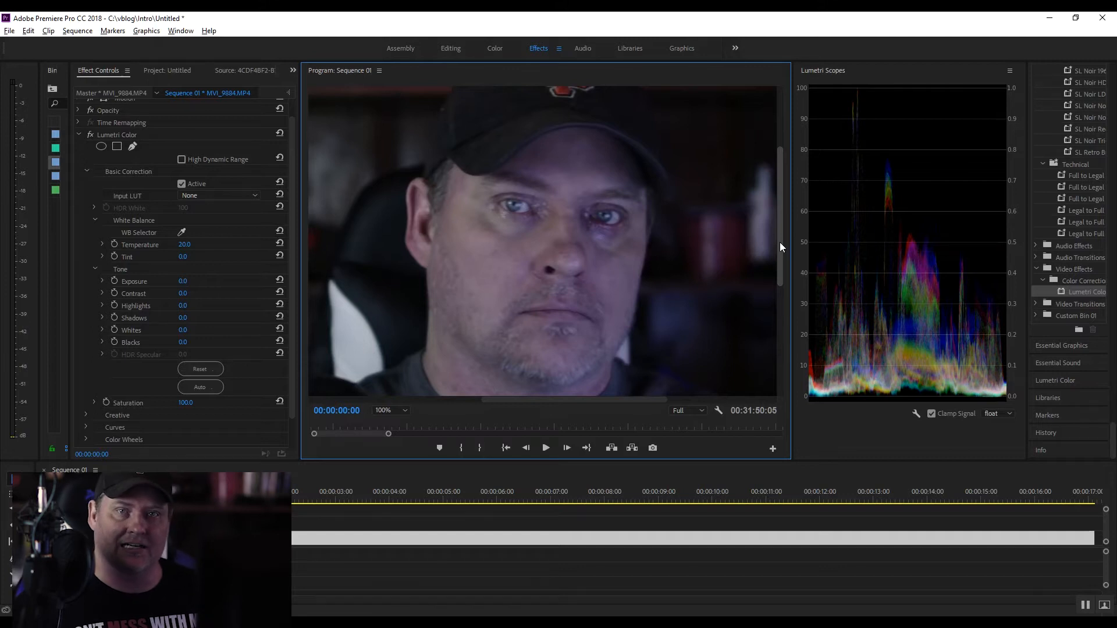
mouse_move(608, 306)
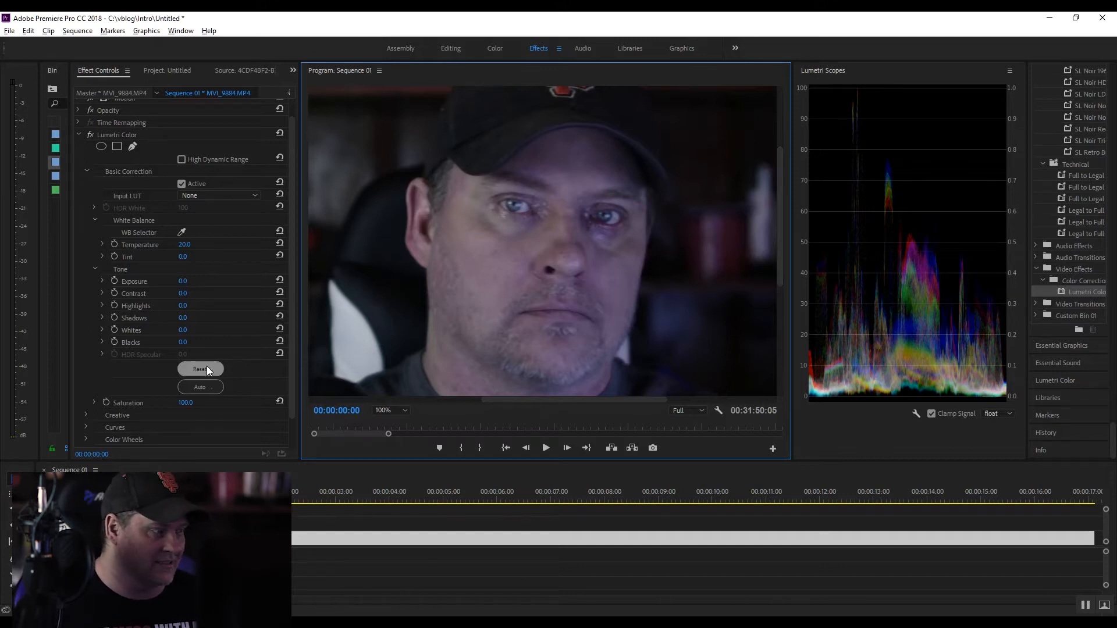
scroll("down", 3)
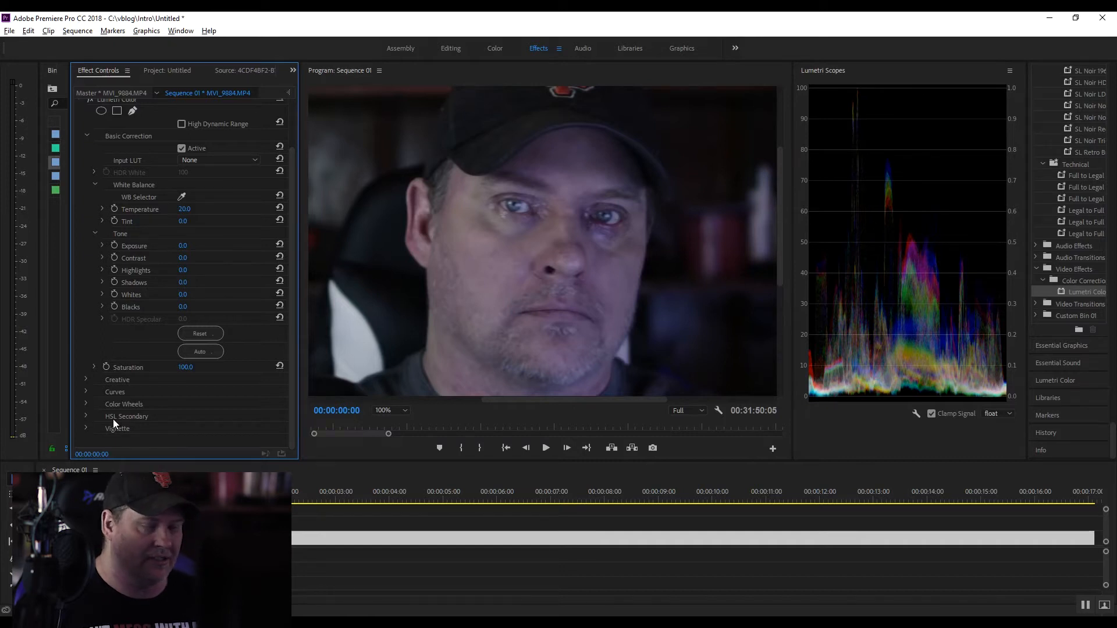
mouse_move(84, 418)
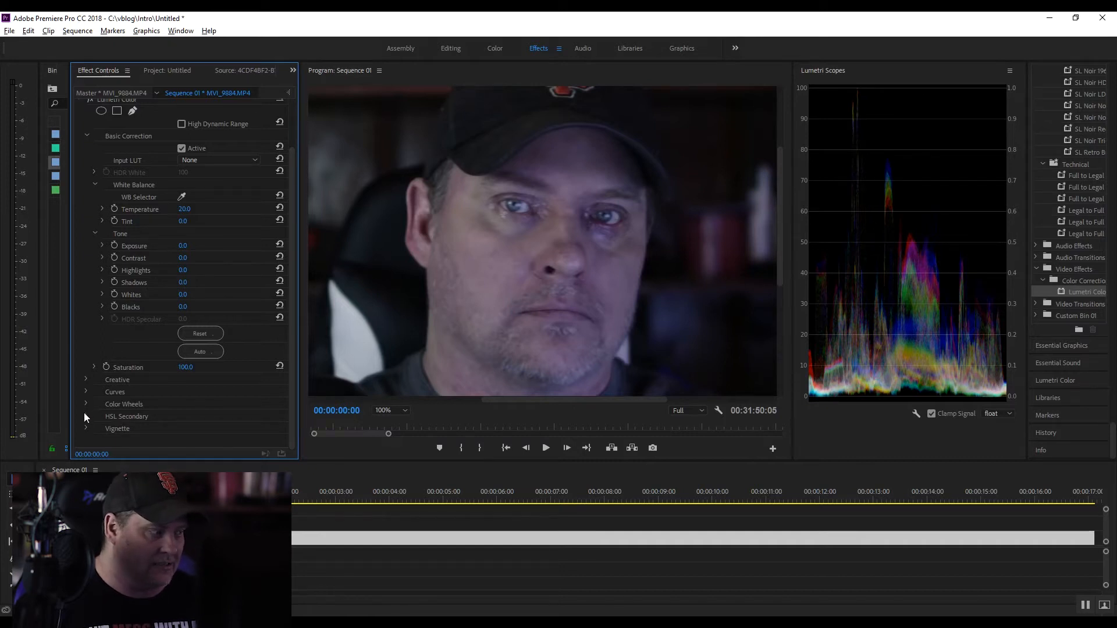
Expand HSL Secondary to reach its colour key and range controls
left_click(85, 417)
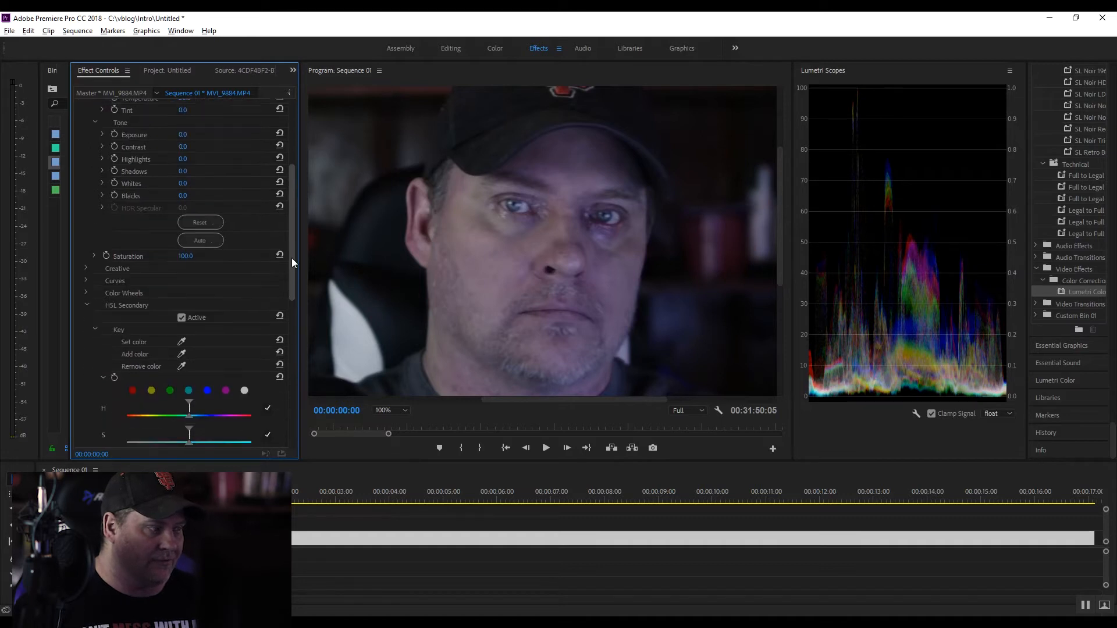
scroll("down", 3)
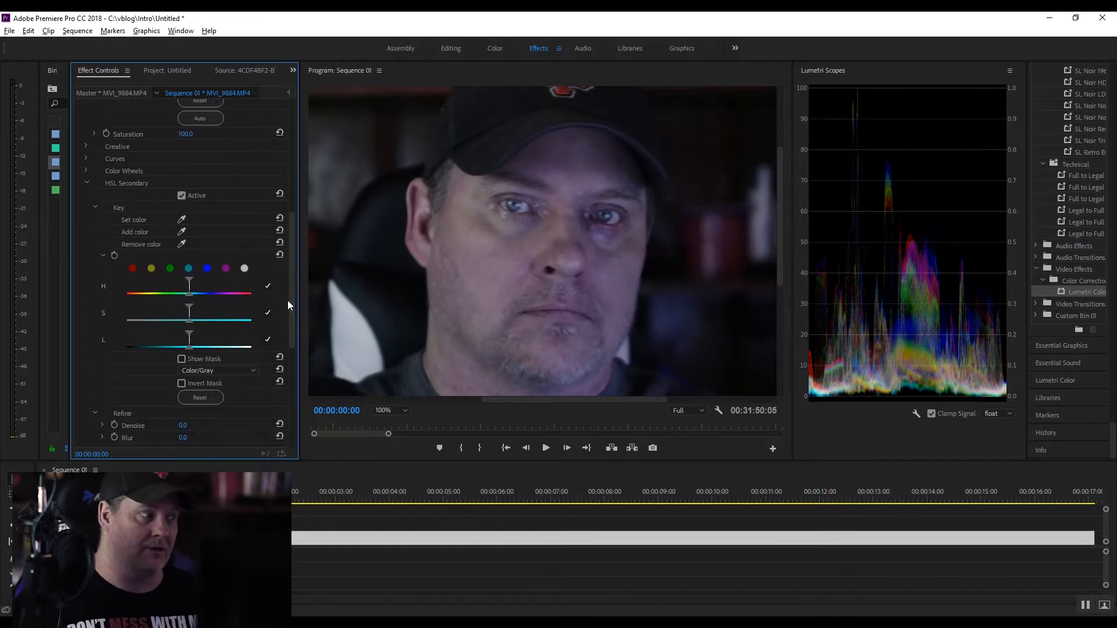
mouse_move(150, 155)
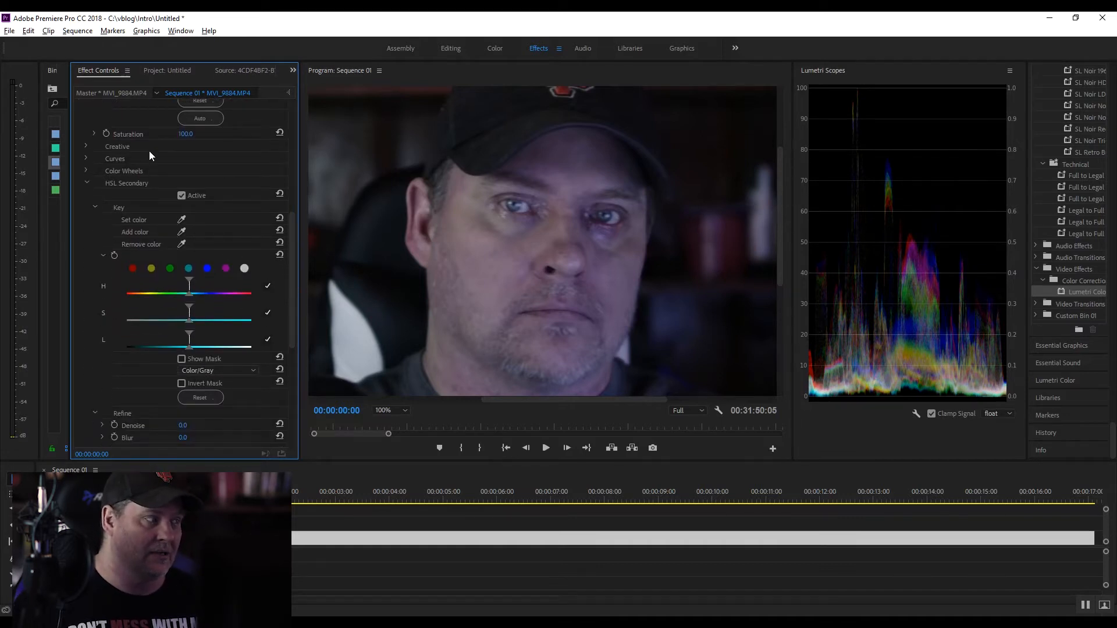
mouse_move(595, 207)
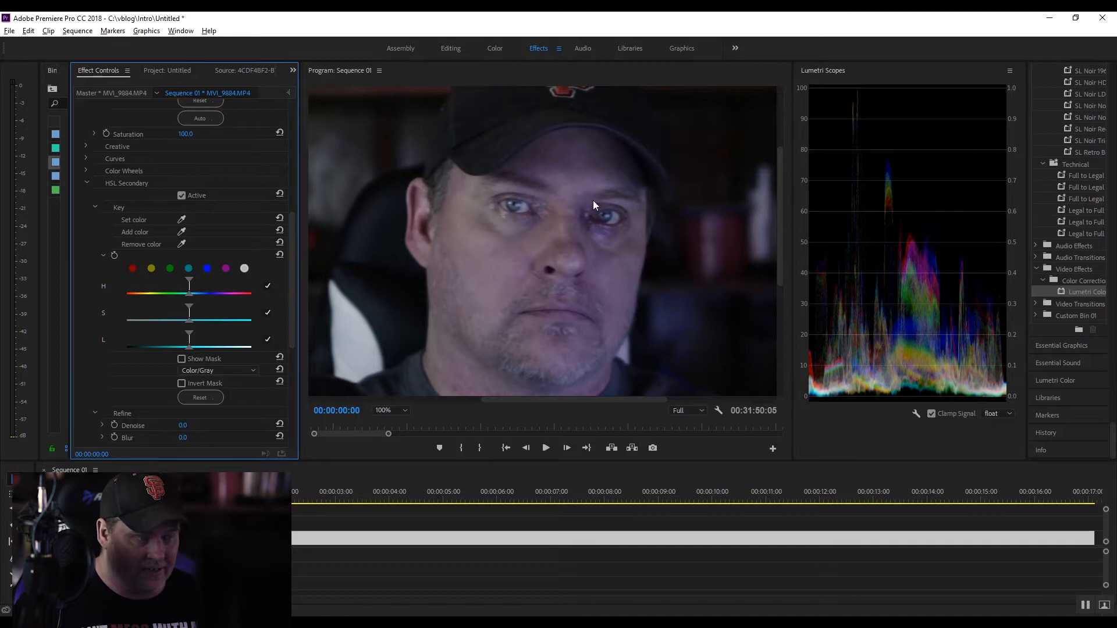
mouse_move(608, 207)
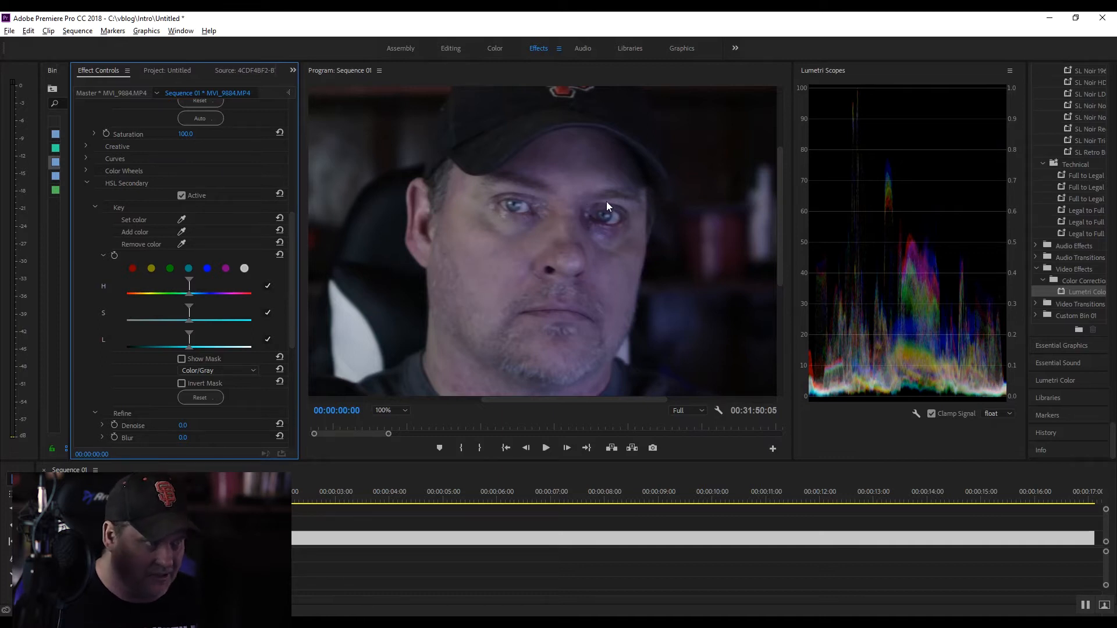
mouse_move(423, 256)
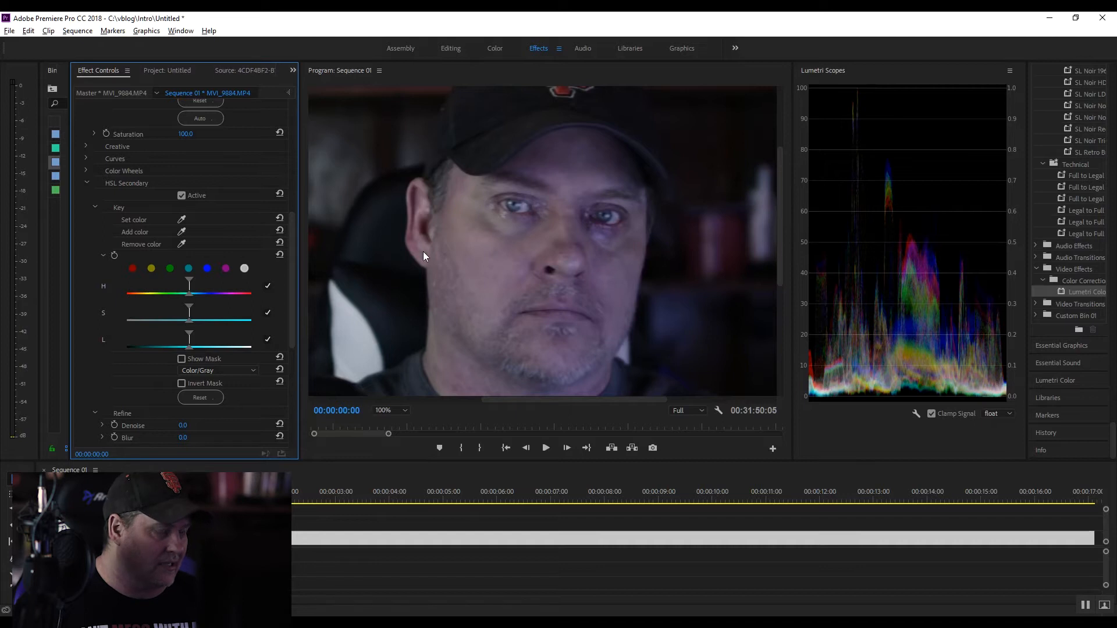
mouse_move(194, 232)
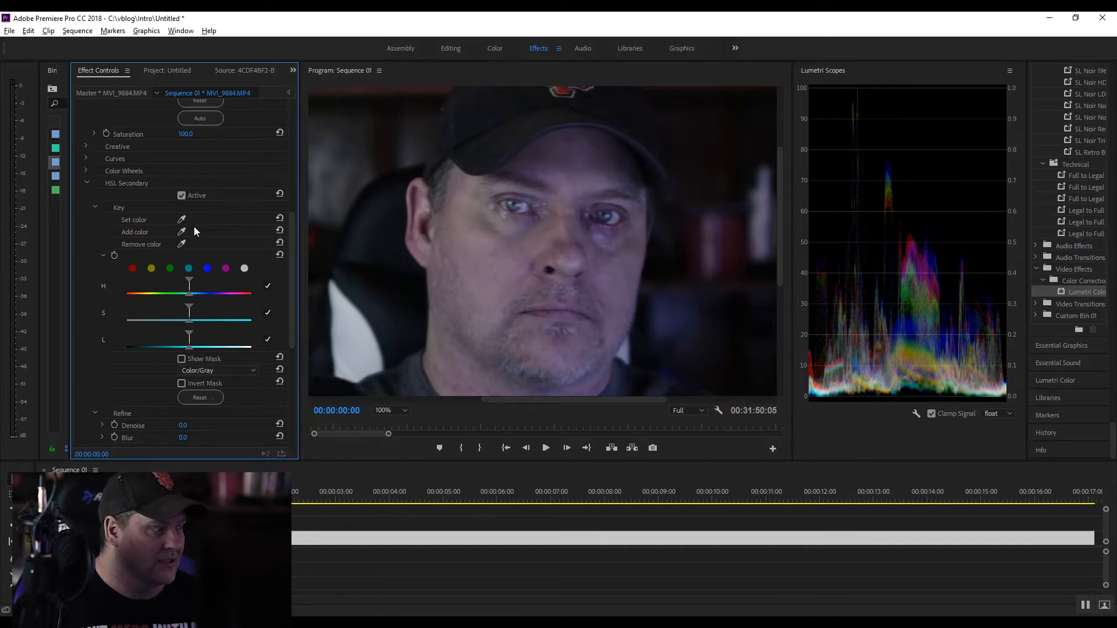
mouse_move(369, 230)
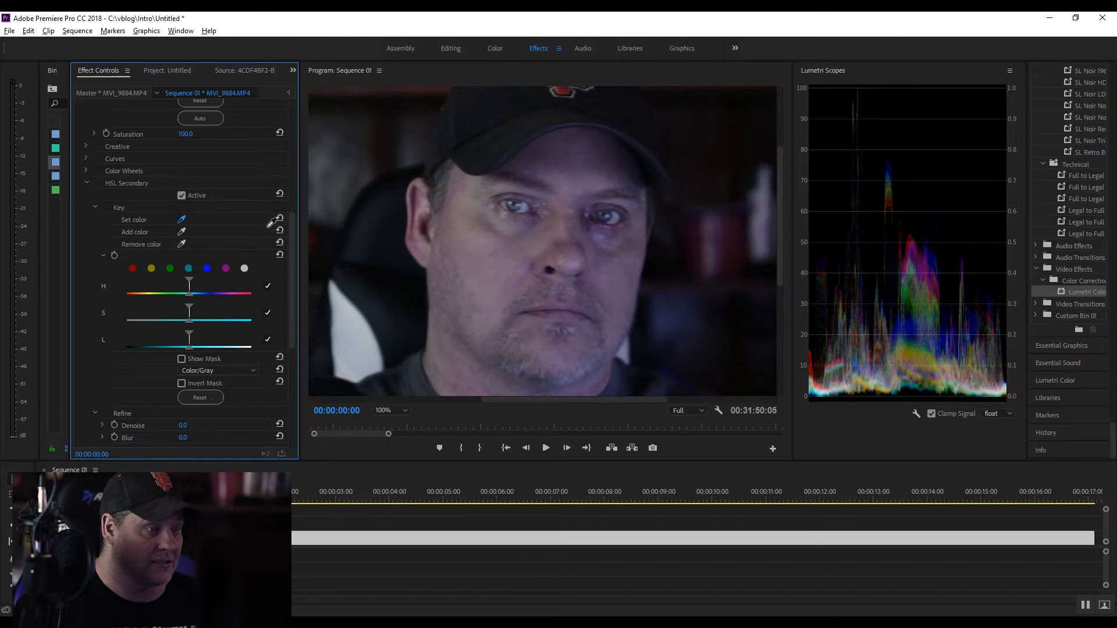
mouse_move(591, 220)
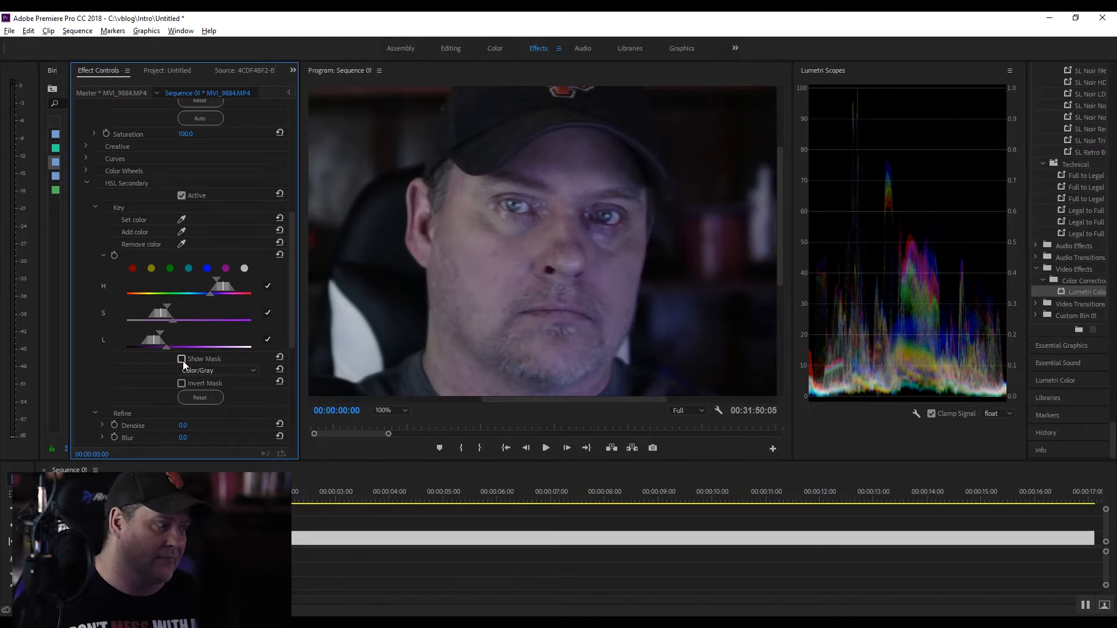
Enable Show Mask for the under-eye key and refine its saturation range
left_click(181, 358)
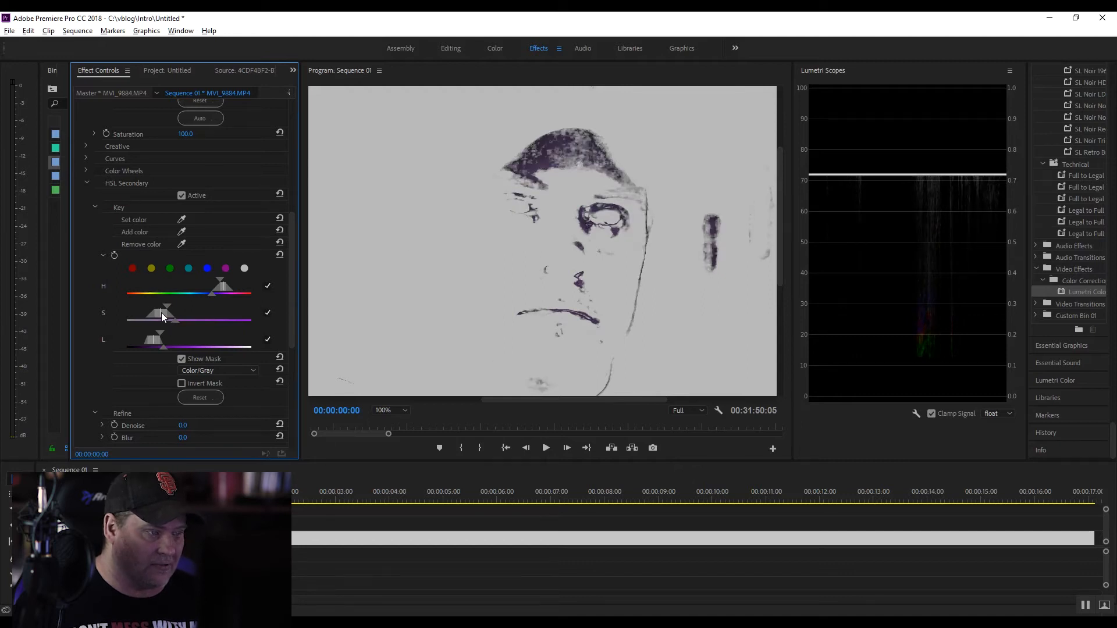
left_click_drag(167, 307, 175, 307)
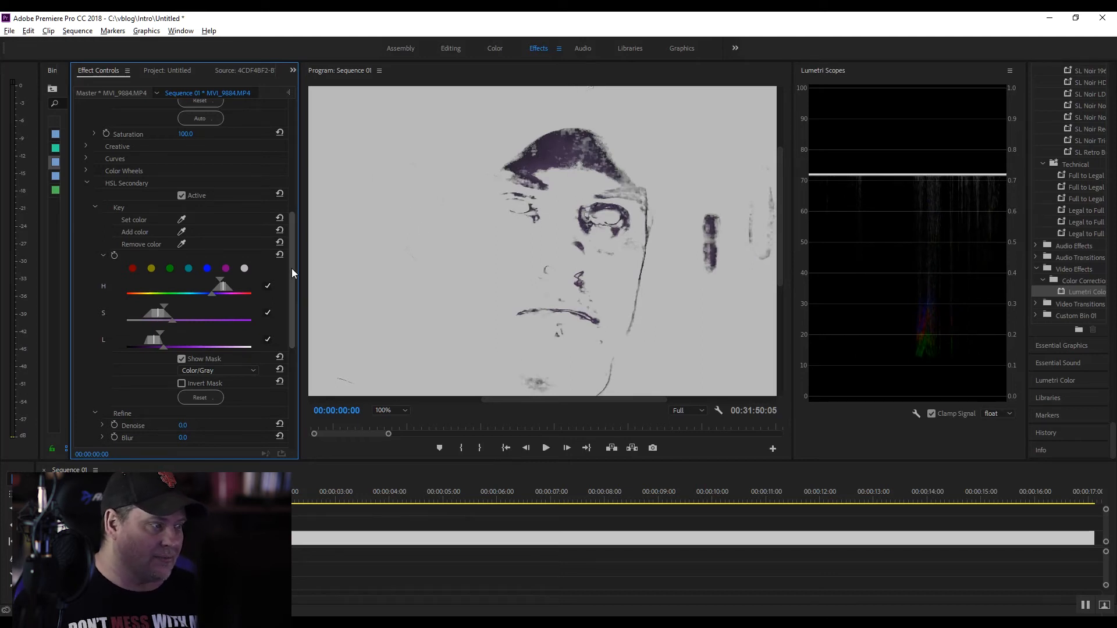
Switch the mask display from Color/Black to White/Black
scroll("down", 3)
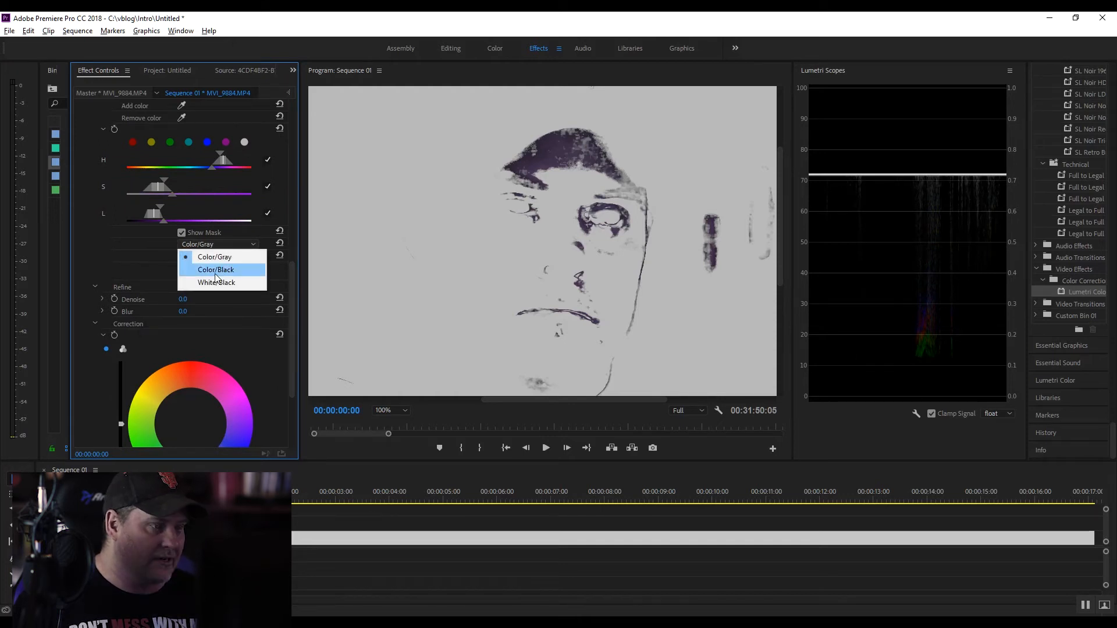
left_click(216, 269)
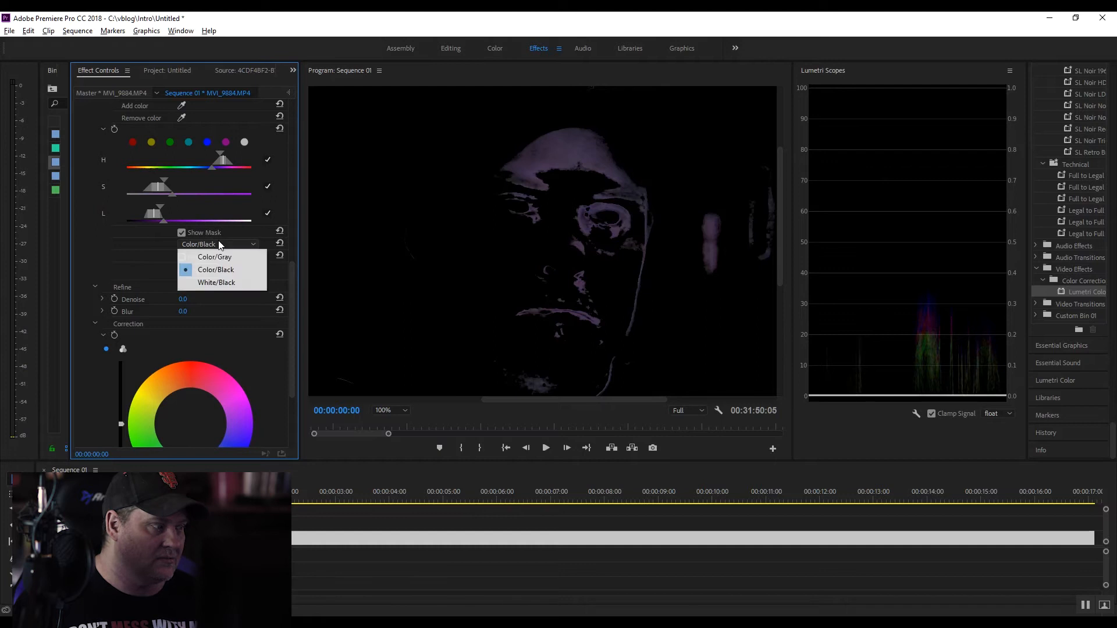
left_click(216, 282)
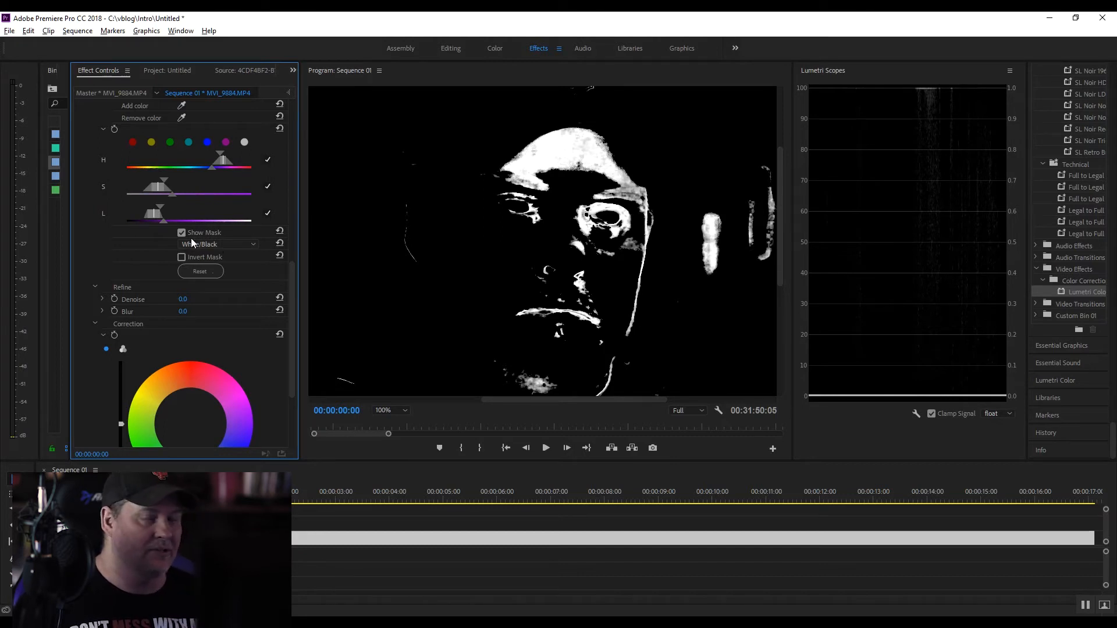
mouse_move(198, 284)
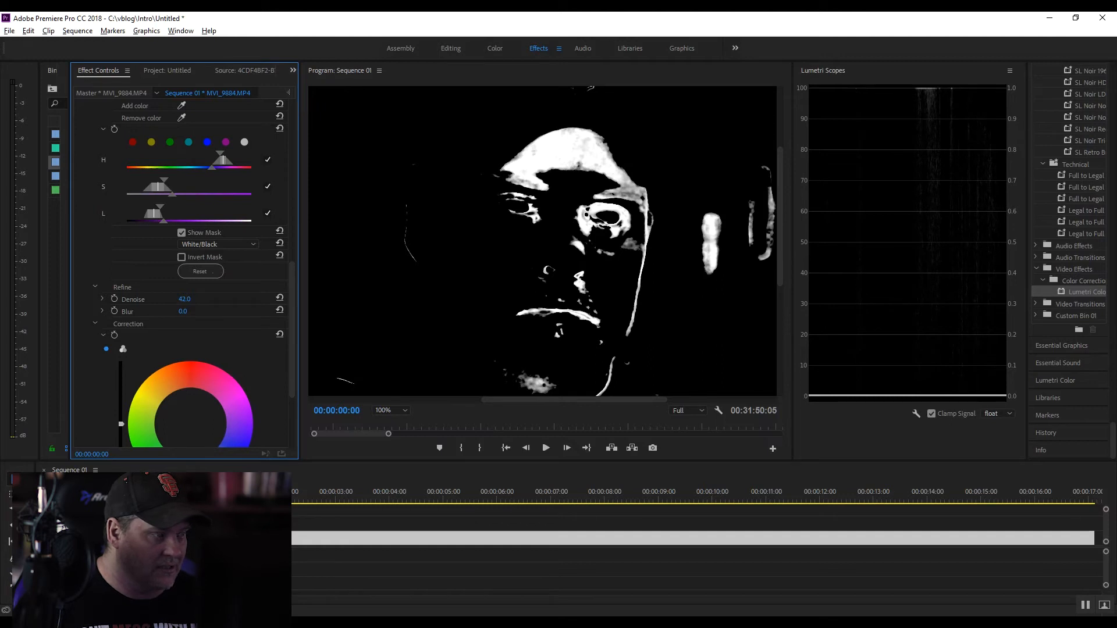
Set the key's Refine Denoise to 30
double_click(184, 299)
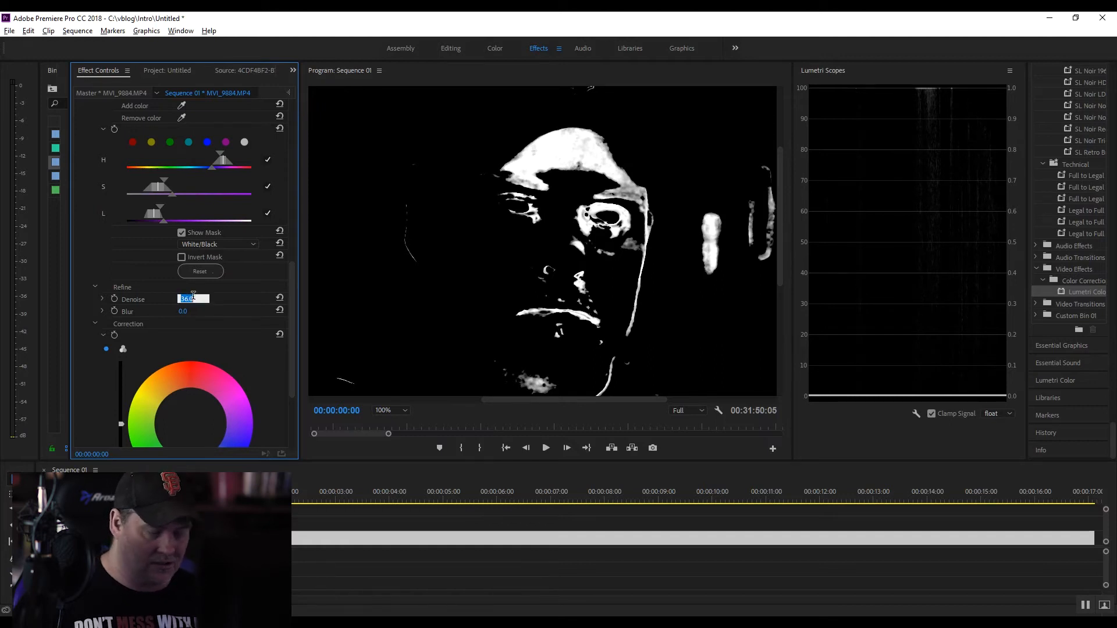
type("30")
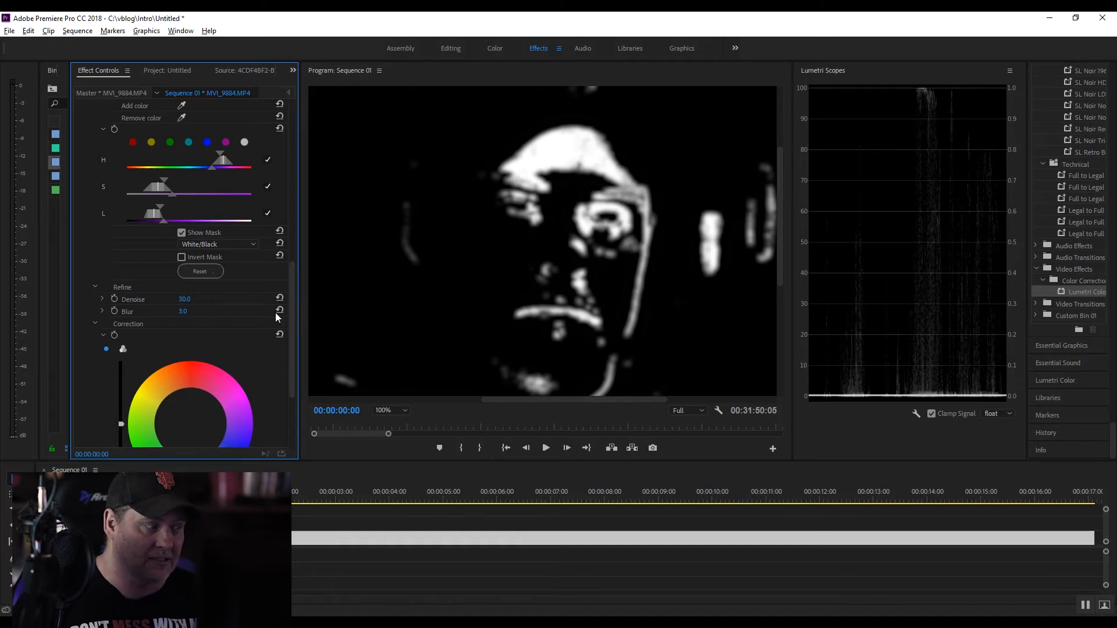
scroll("down", 3)
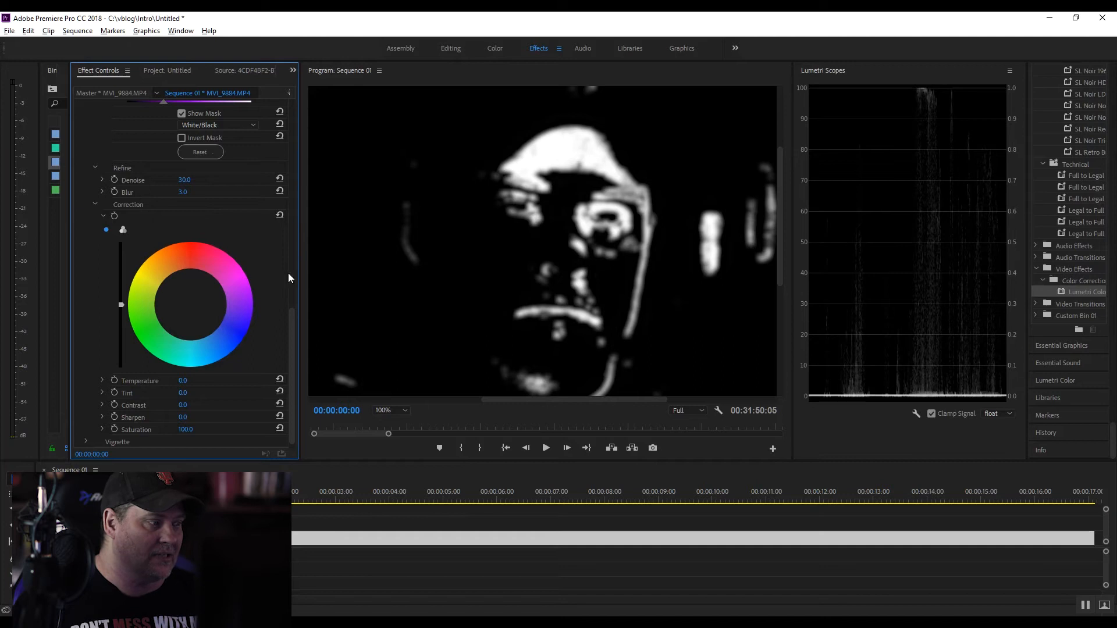
scroll("up", 3)
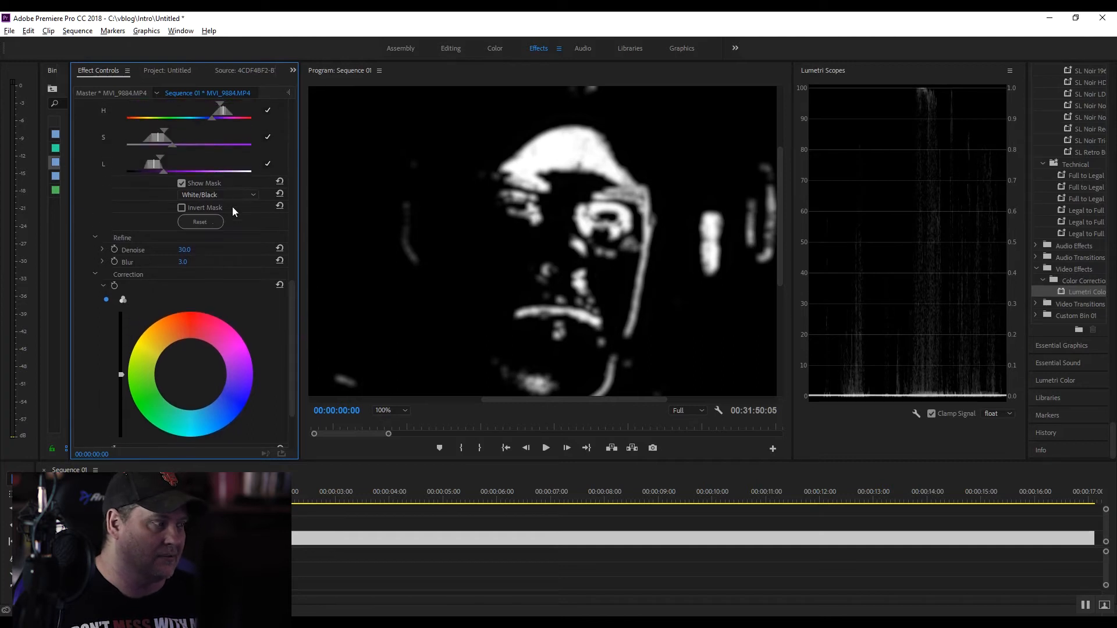
Turn off Show Mask, raise the key's Blur to 4 and edit the correction Tint
left_click(181, 183)
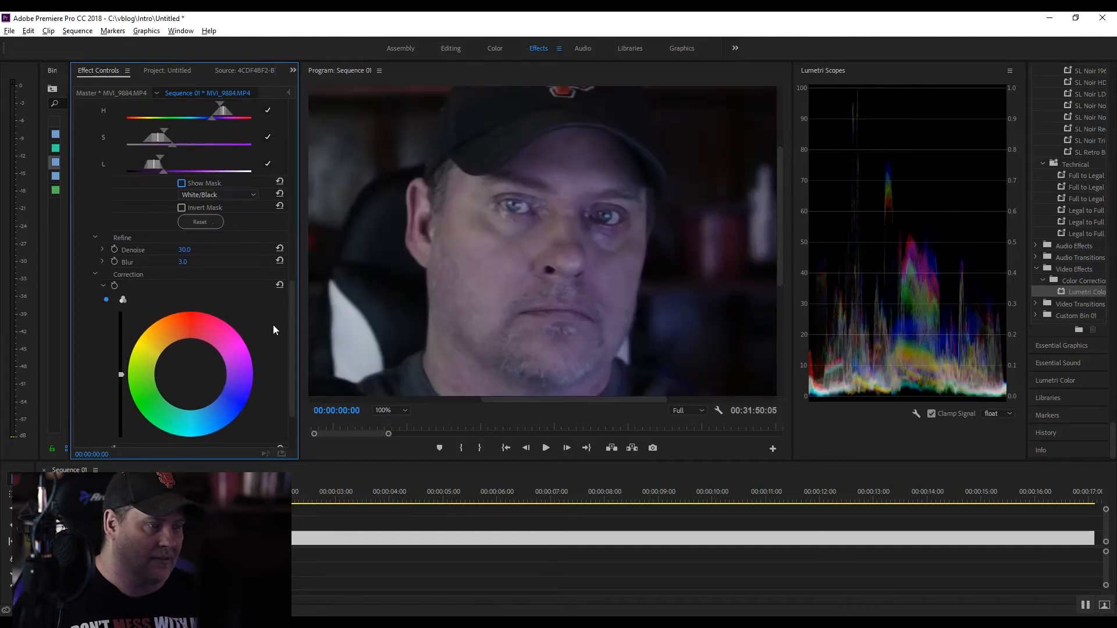
scroll("down", 3)
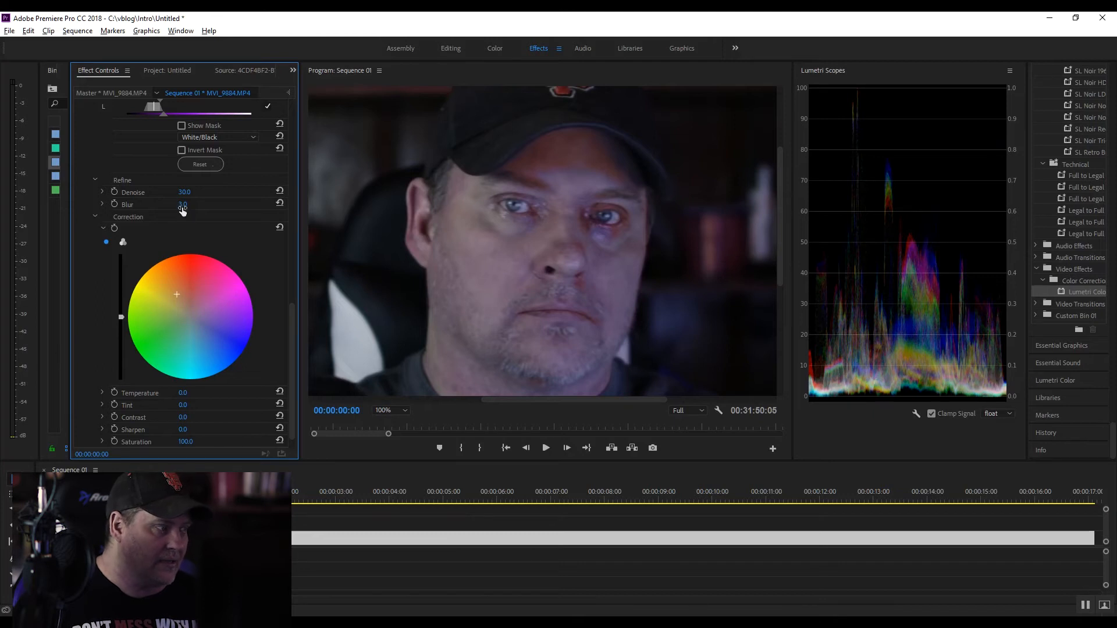
left_click_drag(183, 205, 195, 205)
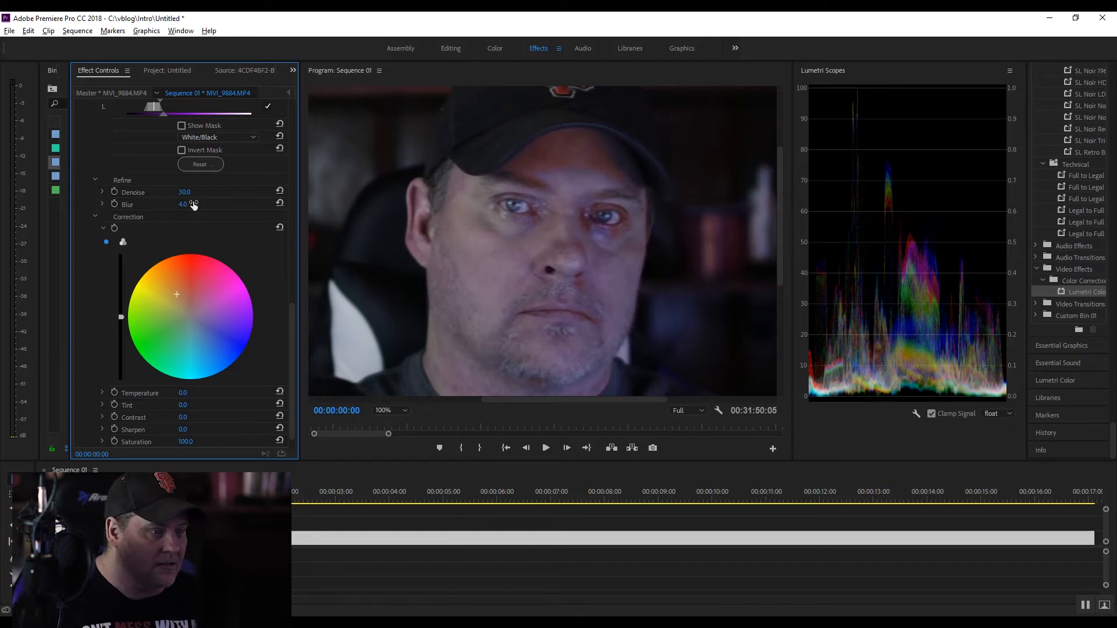
mouse_move(605, 238)
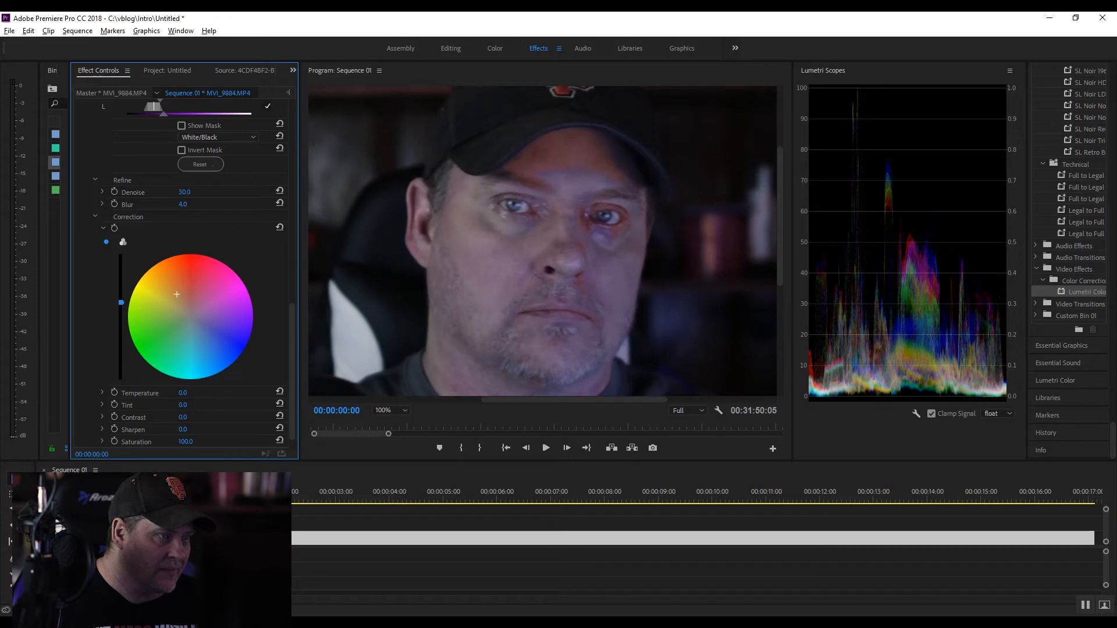
mouse_move(178, 402)
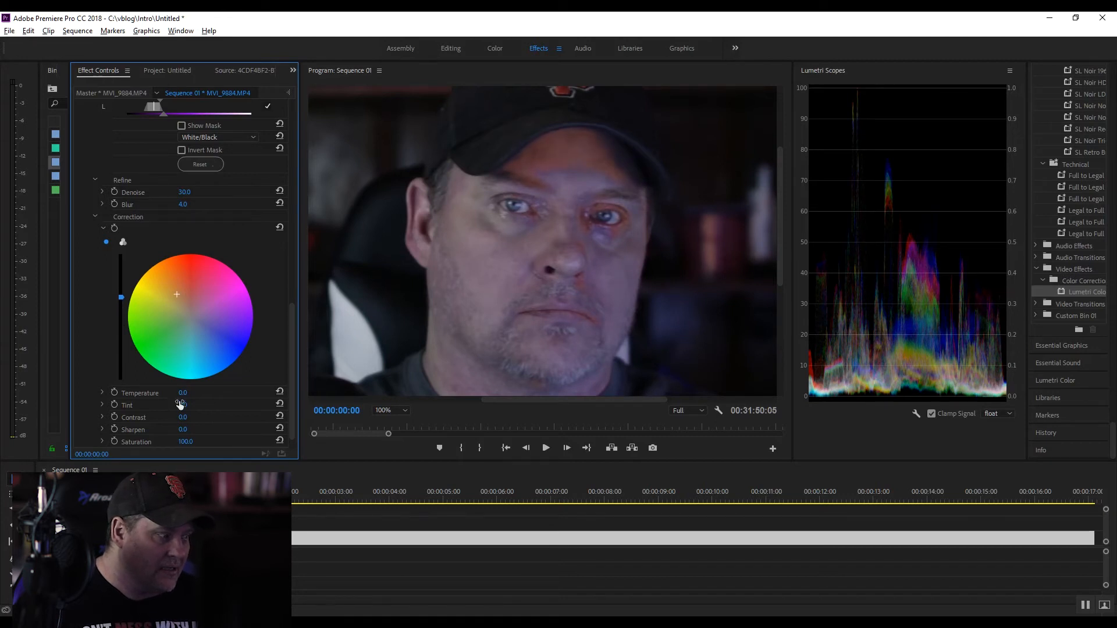
double_click(183, 392)
type("2")
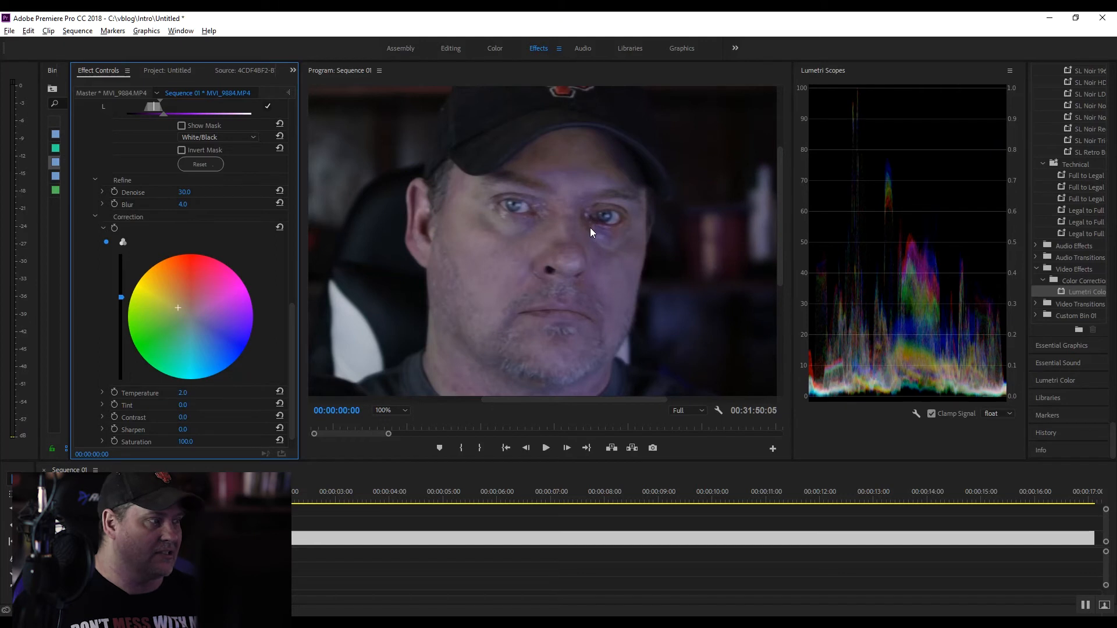
mouse_move(608, 227)
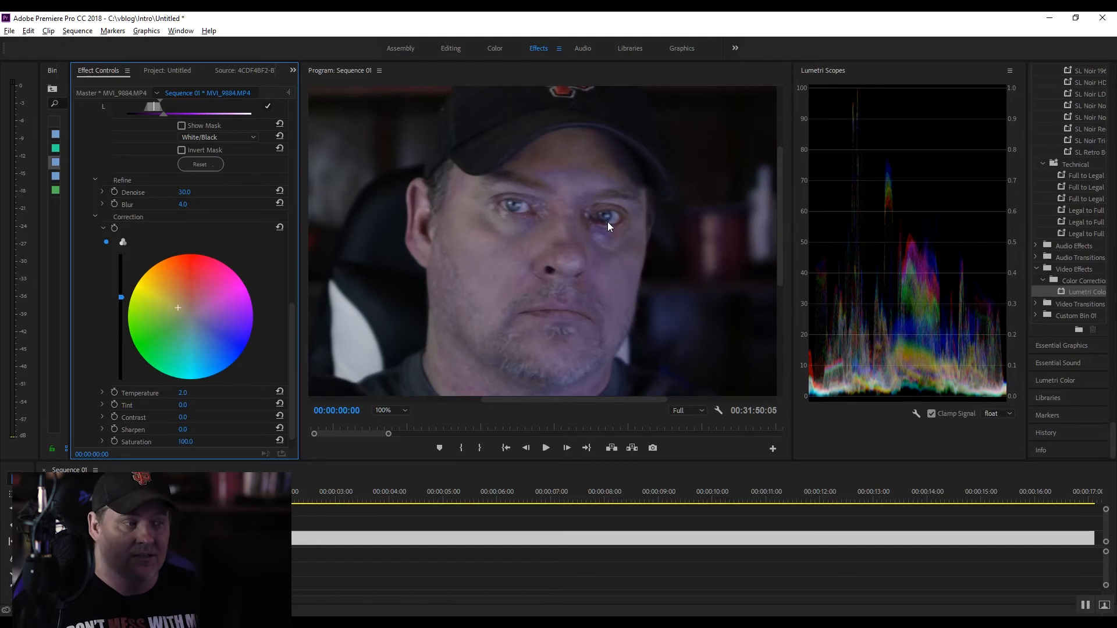
mouse_move(323, 264)
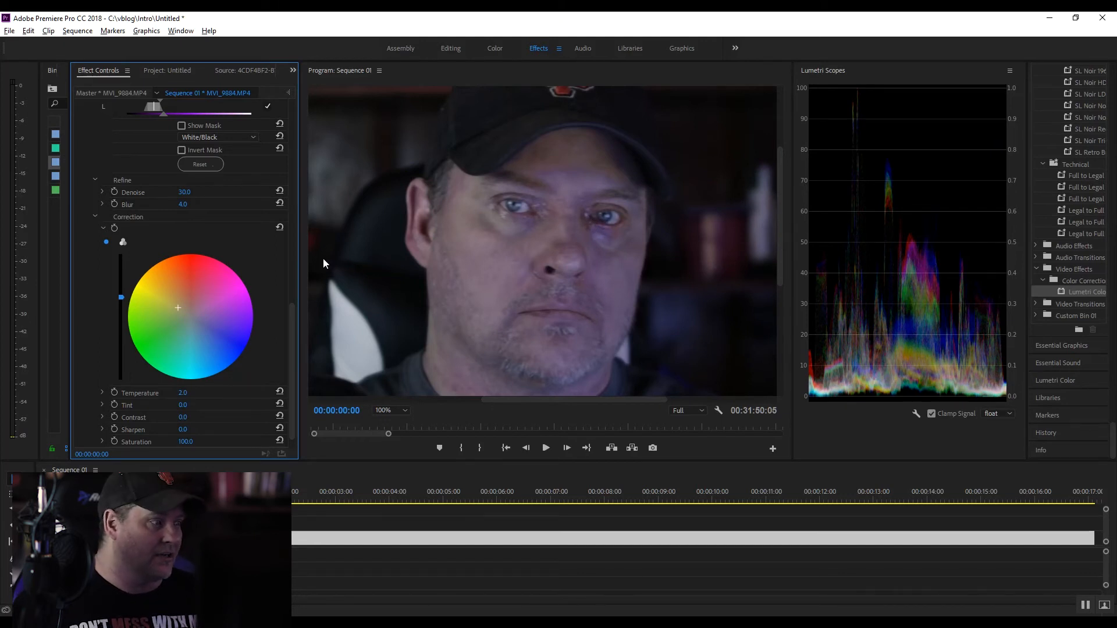
mouse_move(608, 234)
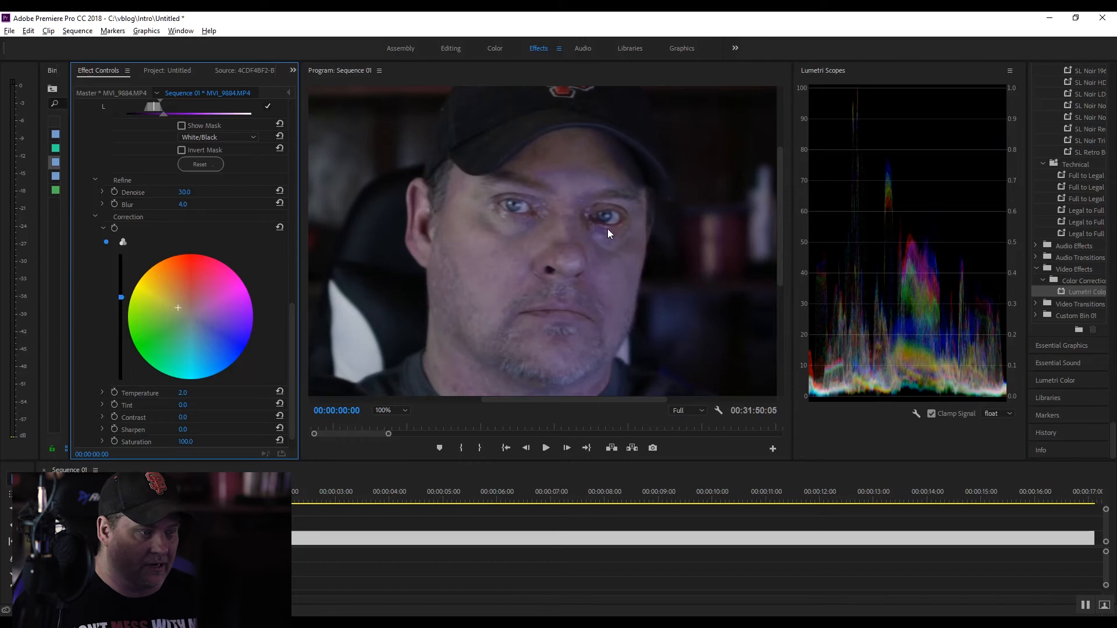
mouse_move(293, 305)
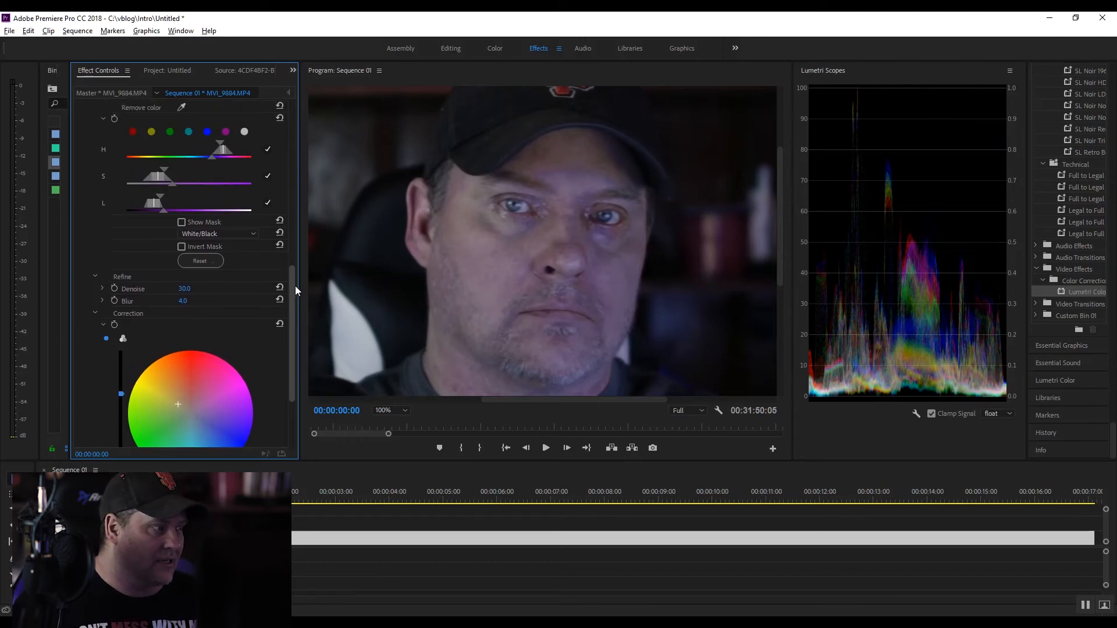
Scroll back to the HSL Secondary Key to extend it, then return to the correction settings
scroll("up", 3)
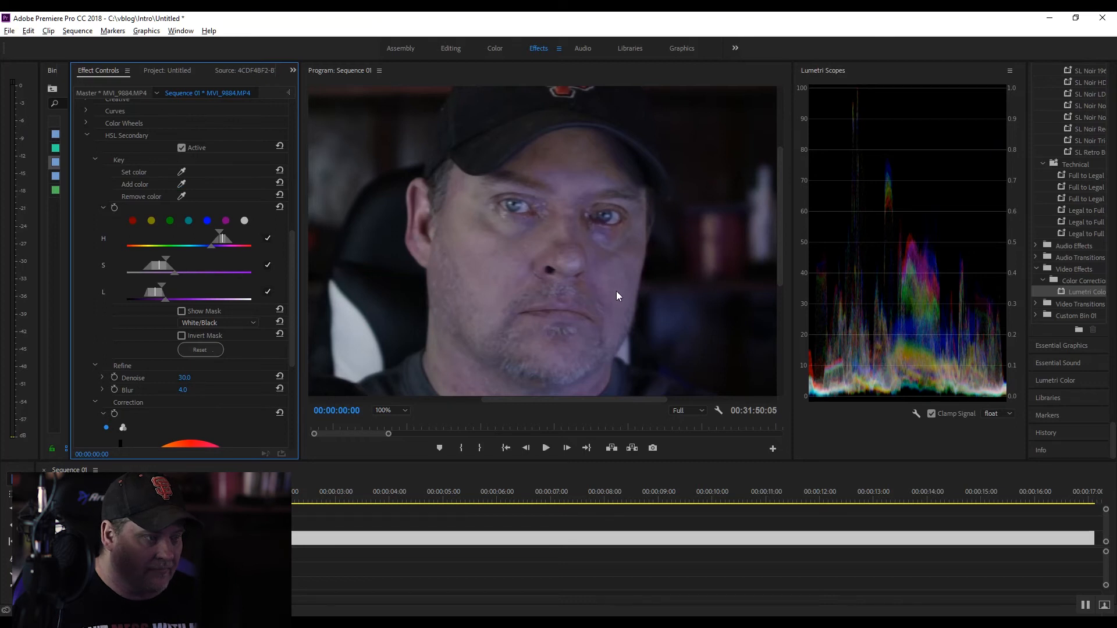
mouse_move(610, 251)
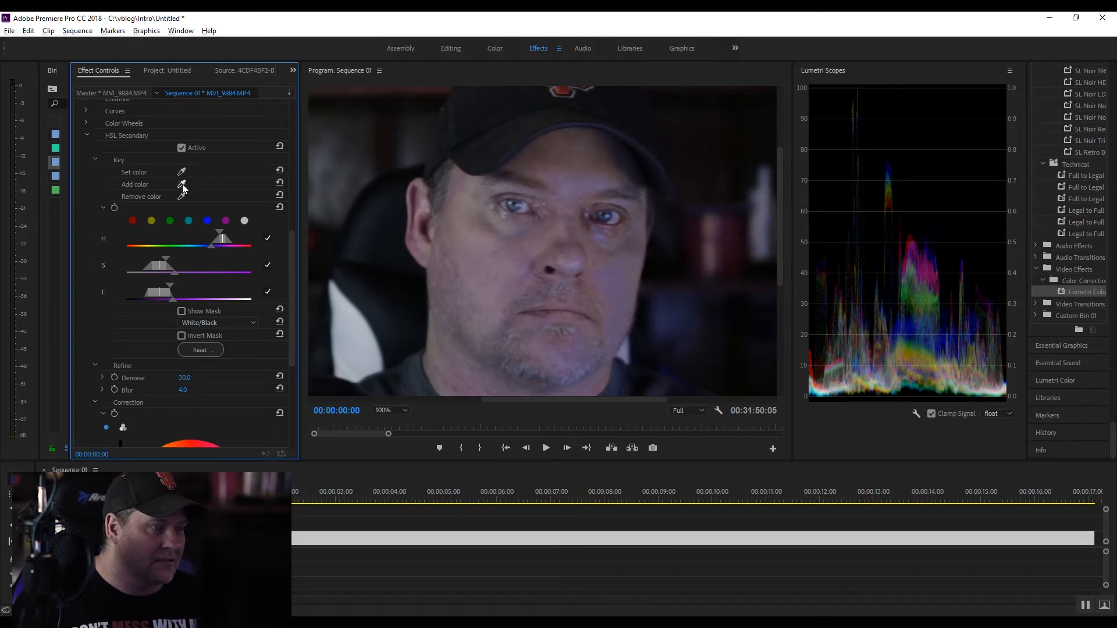
mouse_move(221, 255)
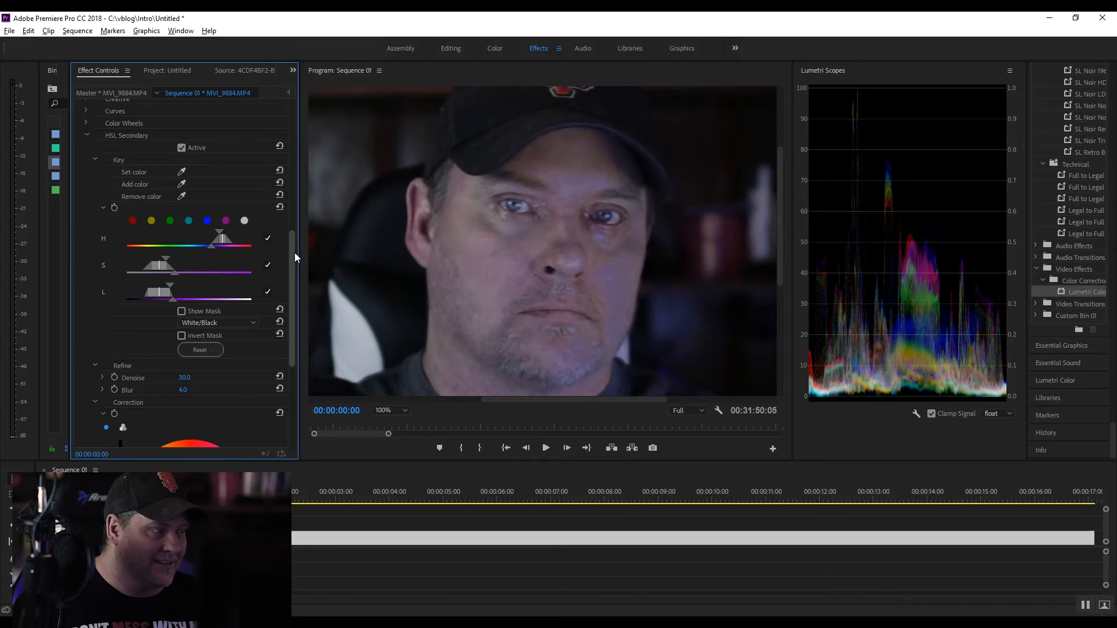
scroll("down", 3)
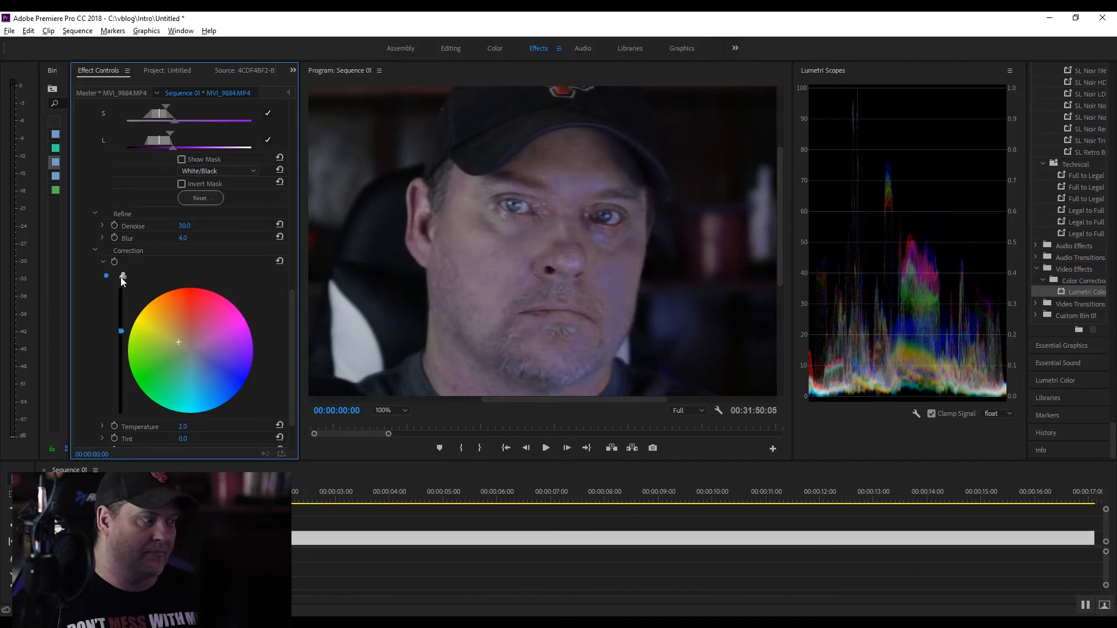
Try the three-way wheels, return to a single wheel, then set Blur 5 and Denoise 77
left_click(122, 276)
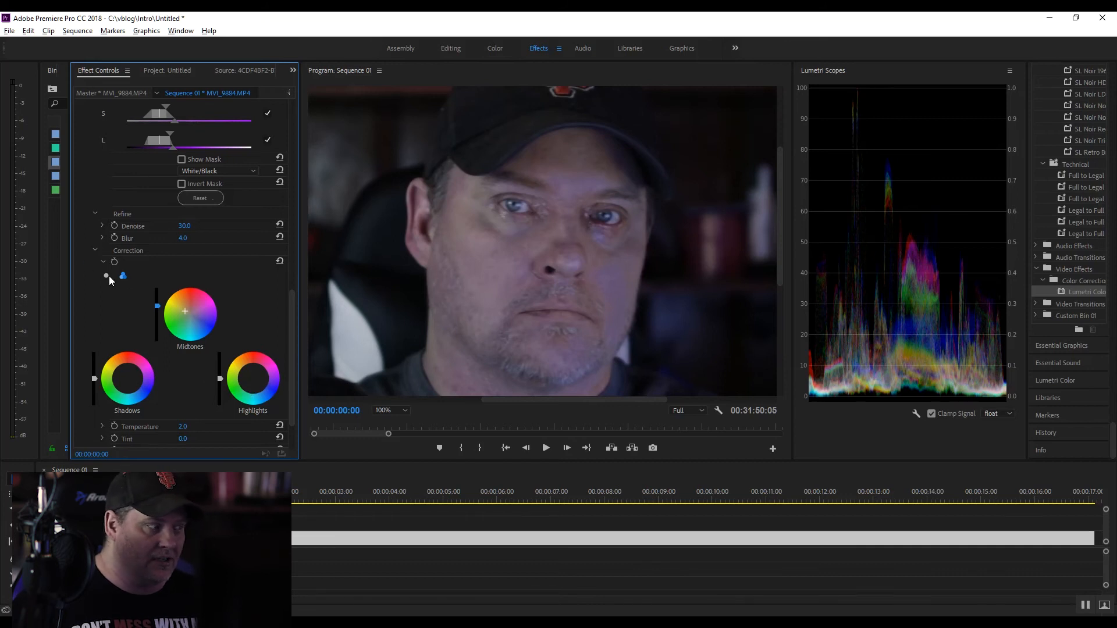
left_click(106, 276)
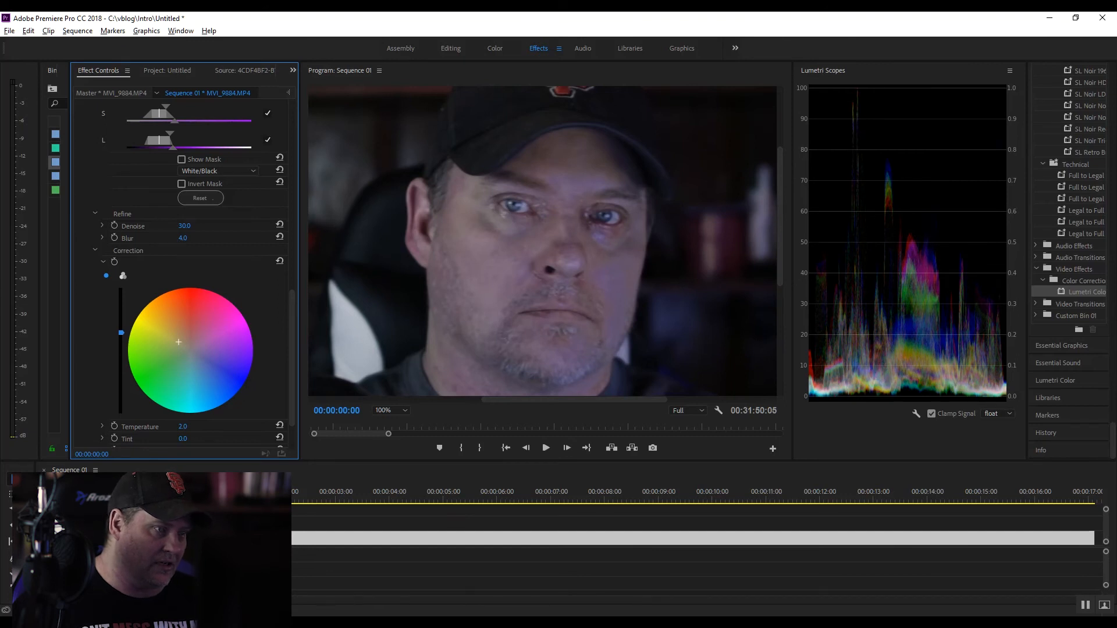
double_click(184, 238)
type("5")
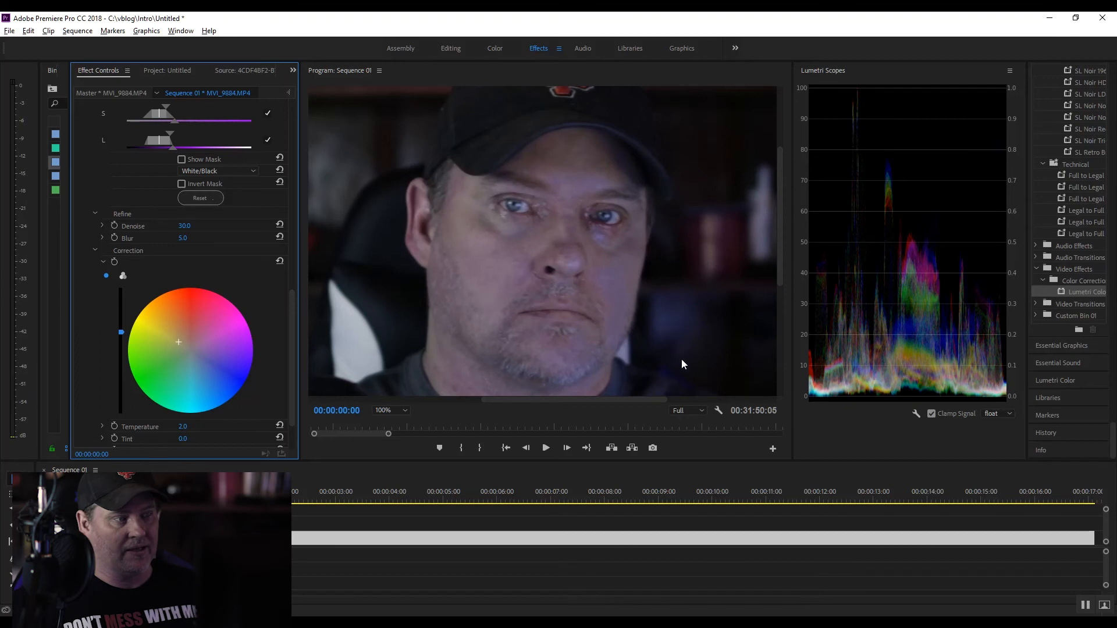
mouse_move(446, 386)
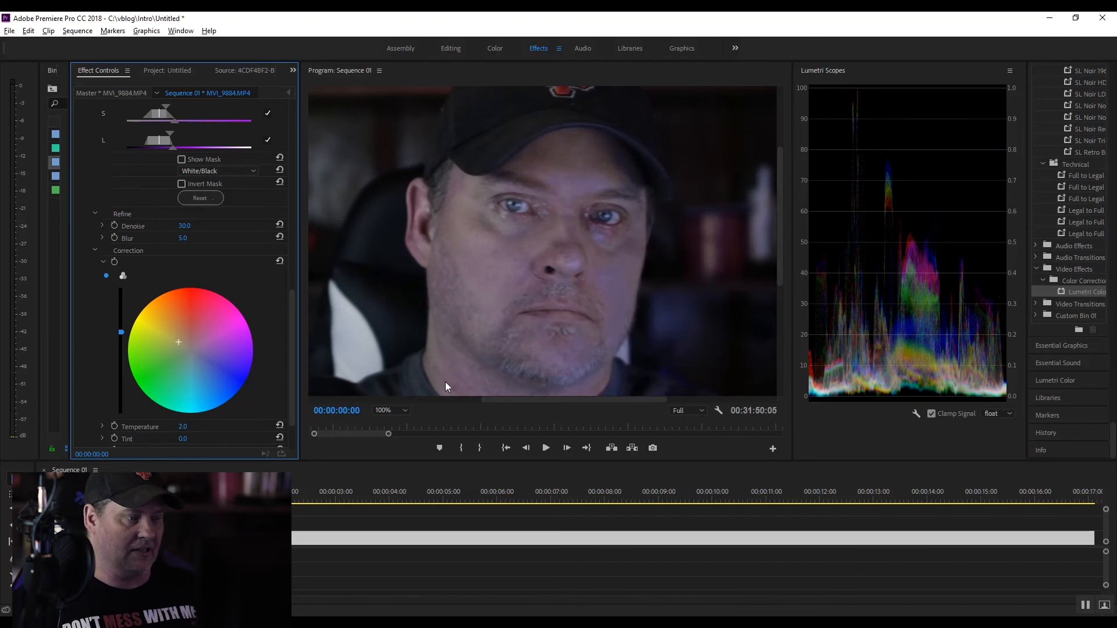
mouse_move(427, 282)
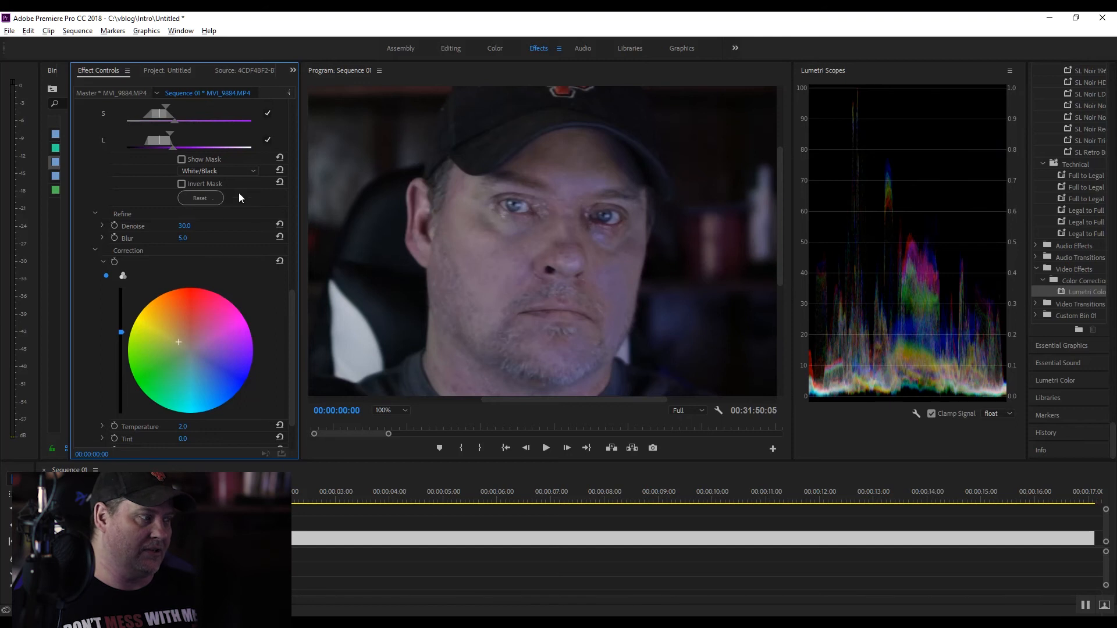
left_click_drag(184, 226, 214, 226)
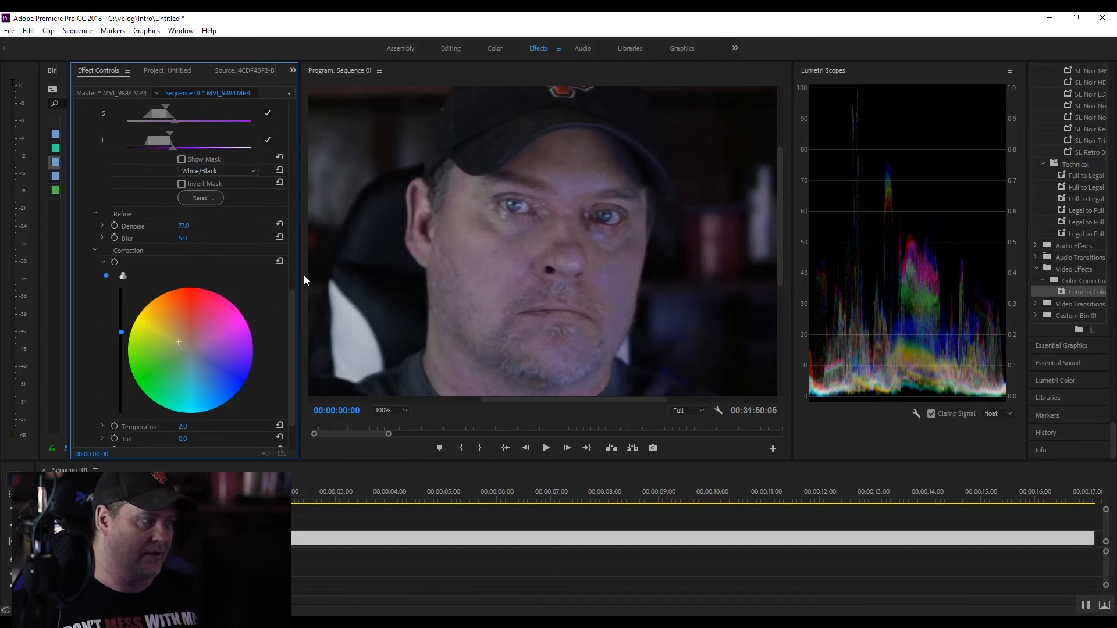
Scroll Effect Controls back to the Lumetri Color header to reach its fx toggle
scroll("down", 3)
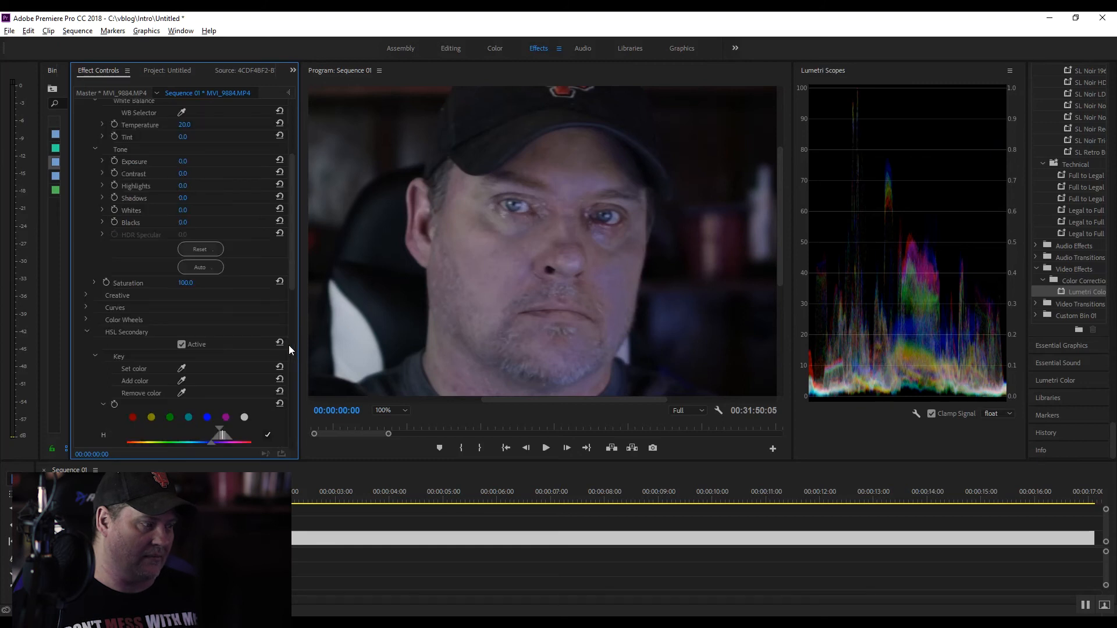
scroll("down", 3)
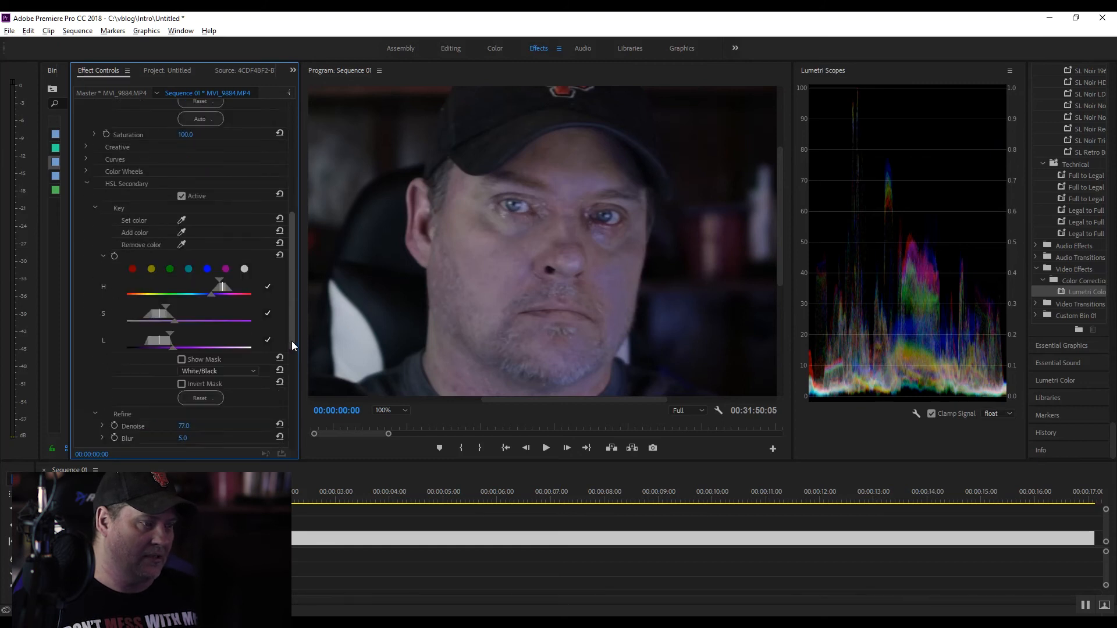
scroll("up", 3)
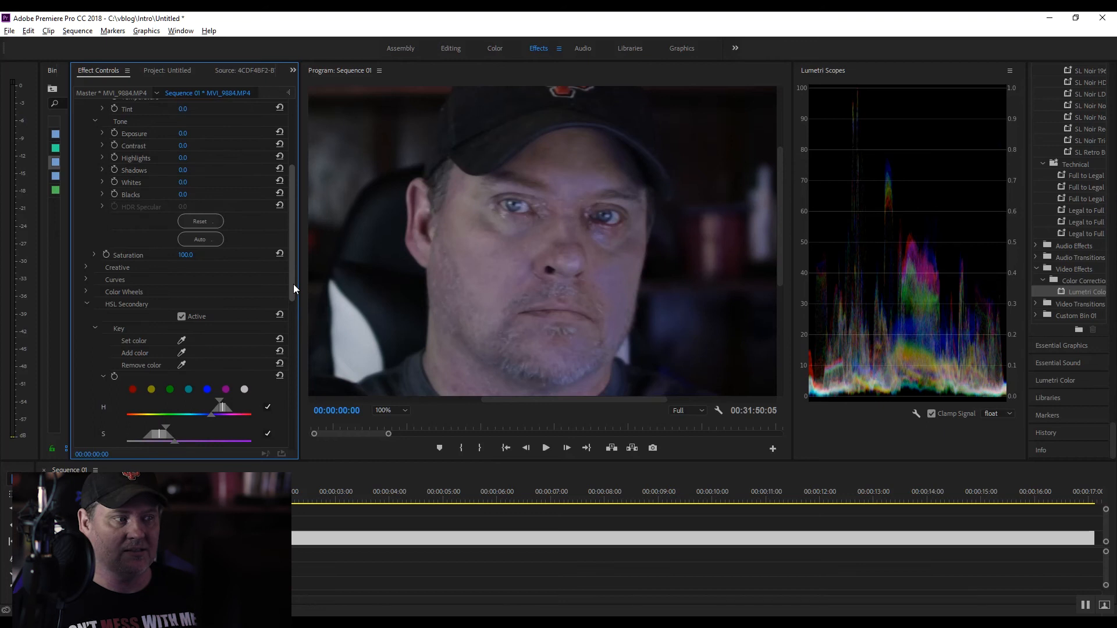
mouse_move(297, 266)
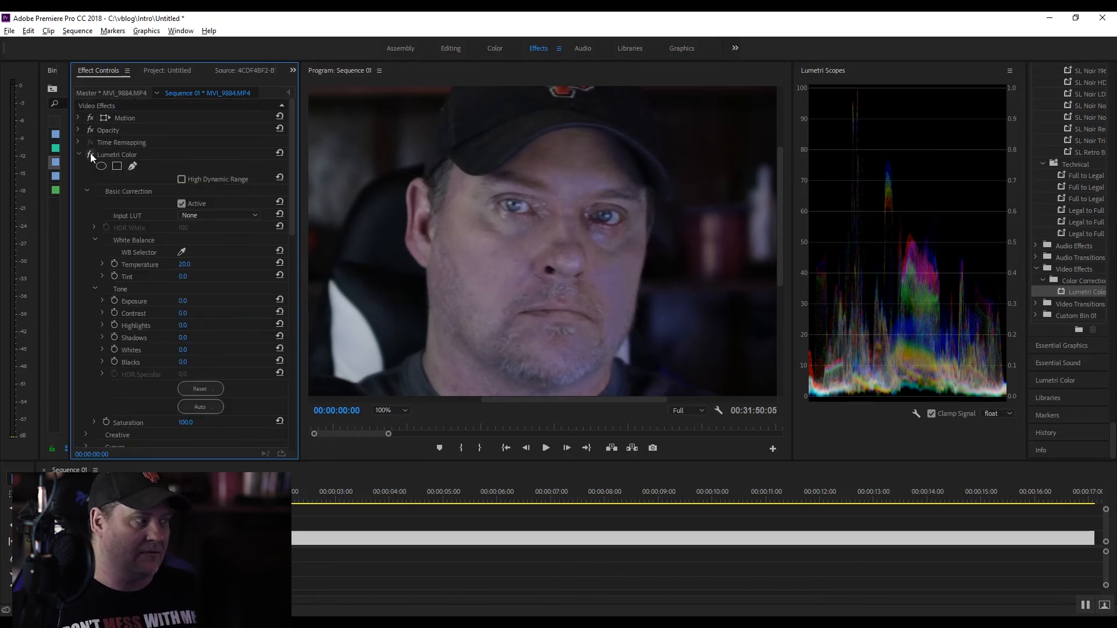
mouse_move(90, 155)
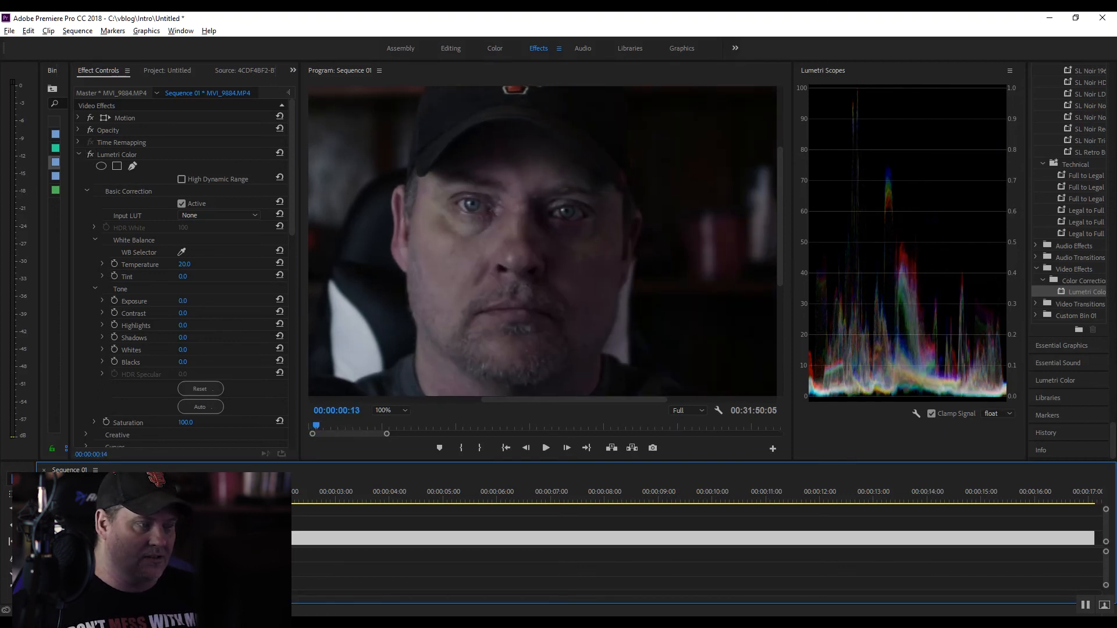
Scrub the ungraded clip at about 3 s, 12 s and mid-clip to compare before re-enabling Lumetri Color
left_click(355, 499)
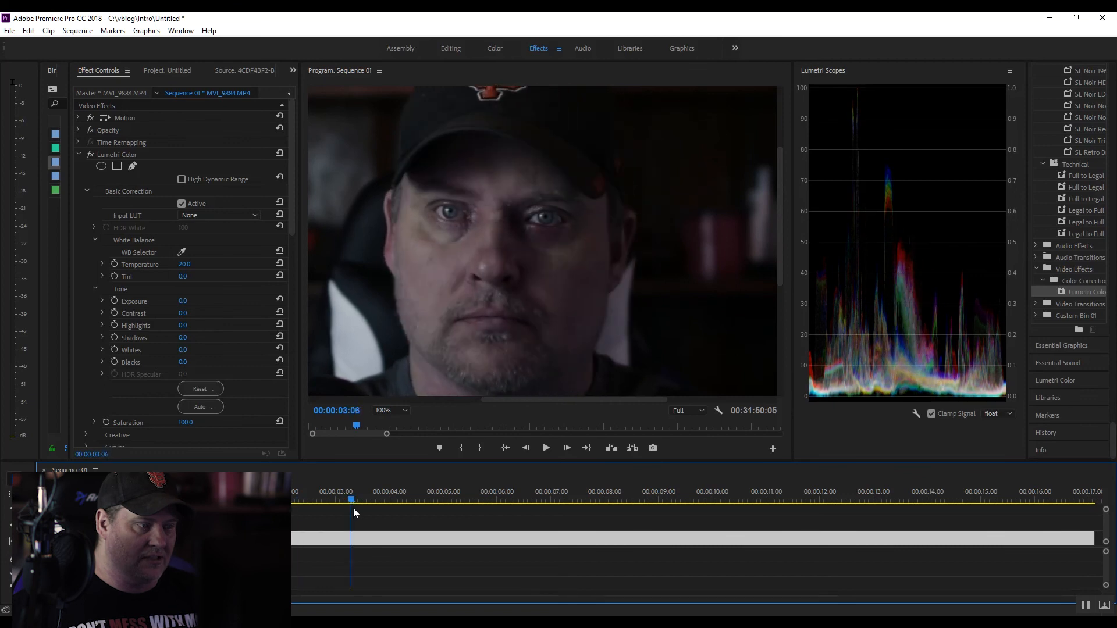
left_click(858, 500)
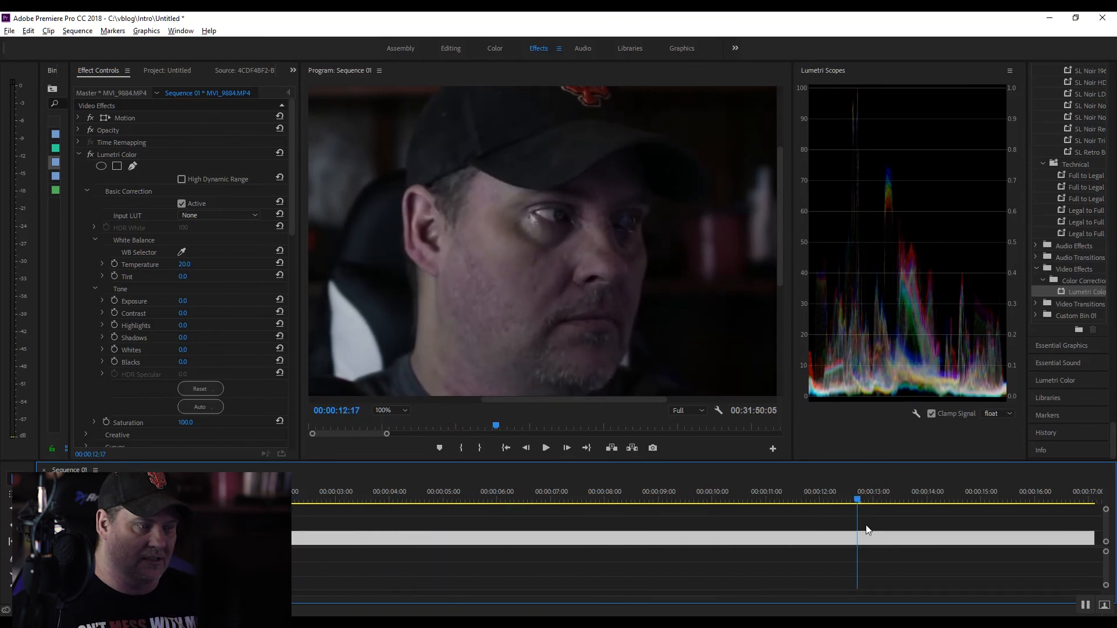
left_click(513, 499)
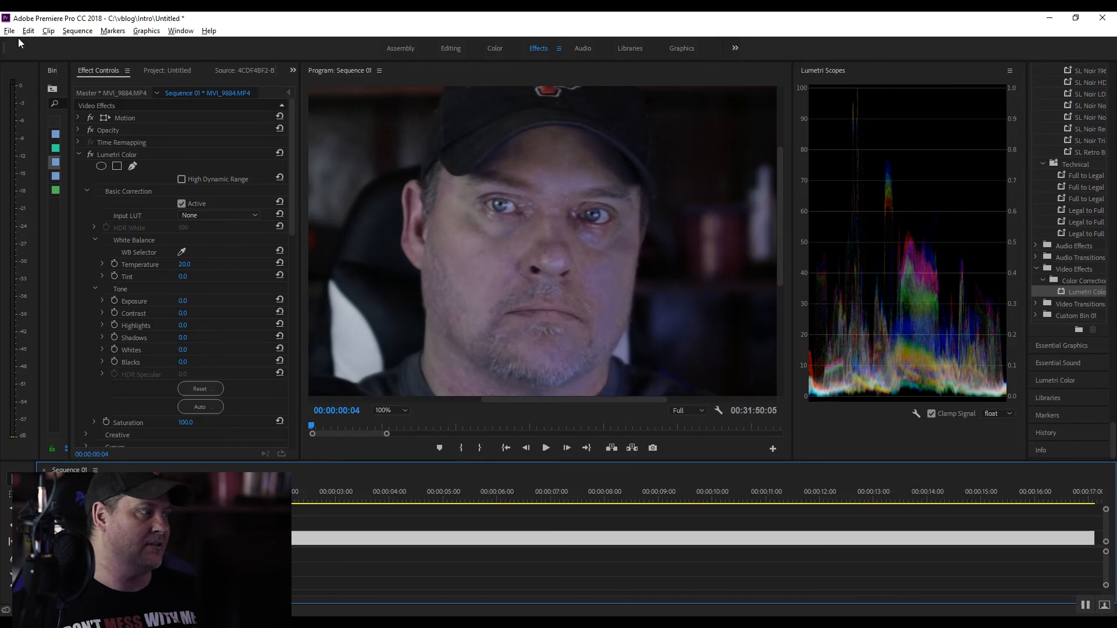
mouse_move(91, 154)
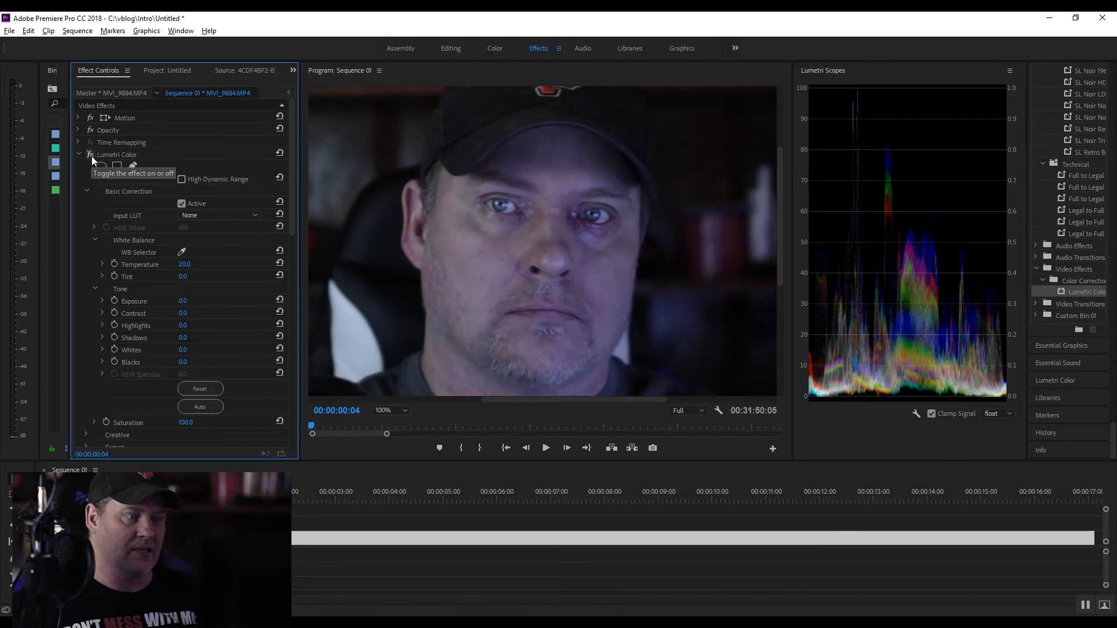
mouse_move(91, 166)
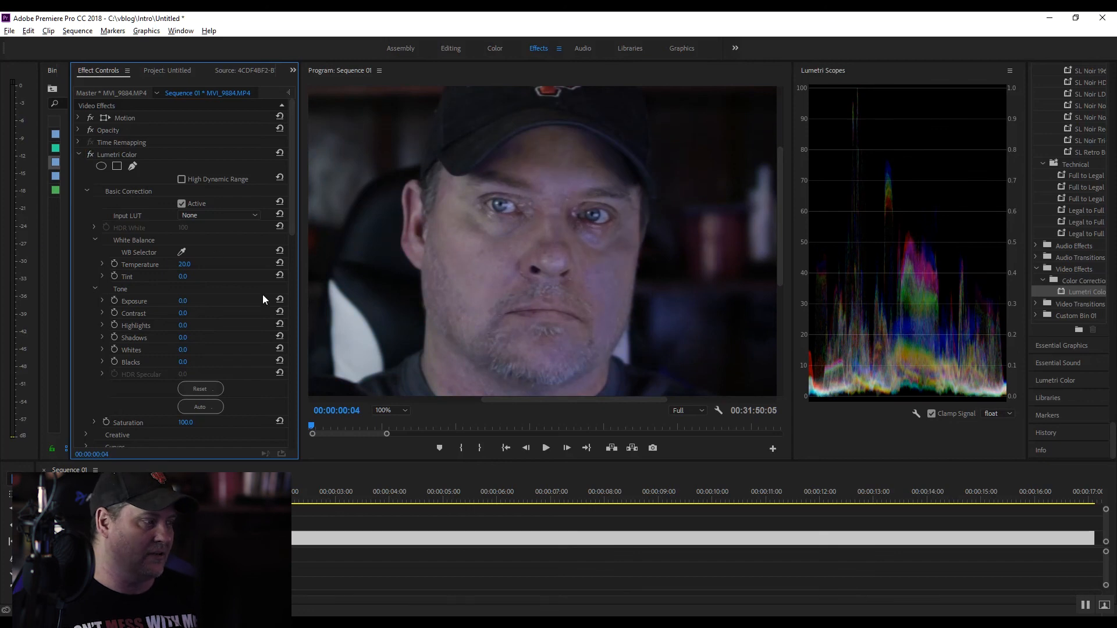
scroll("down", 3)
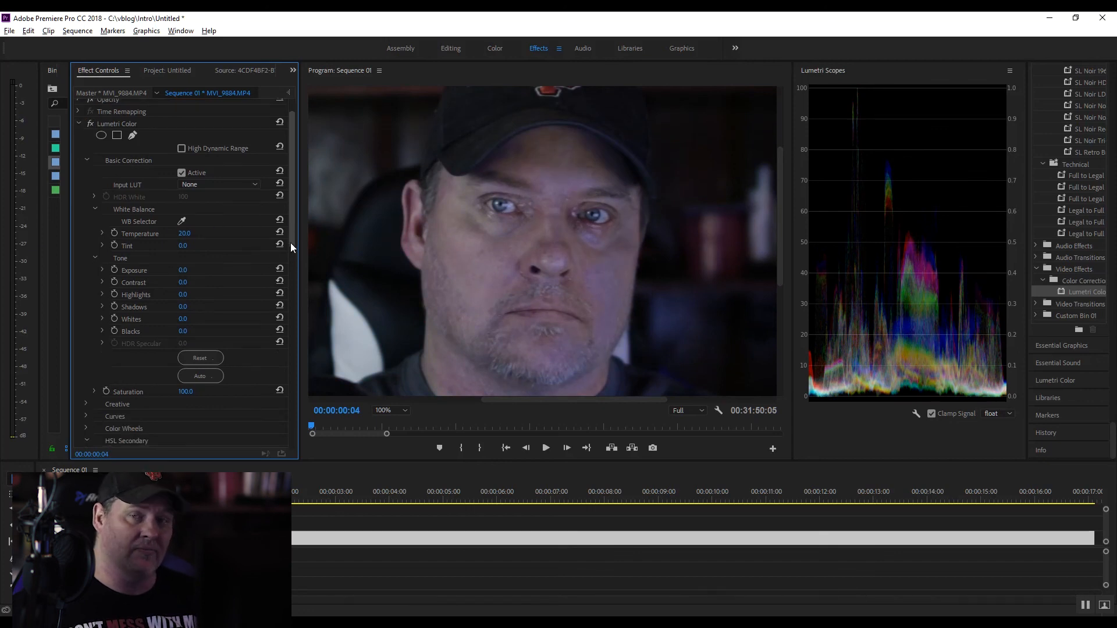